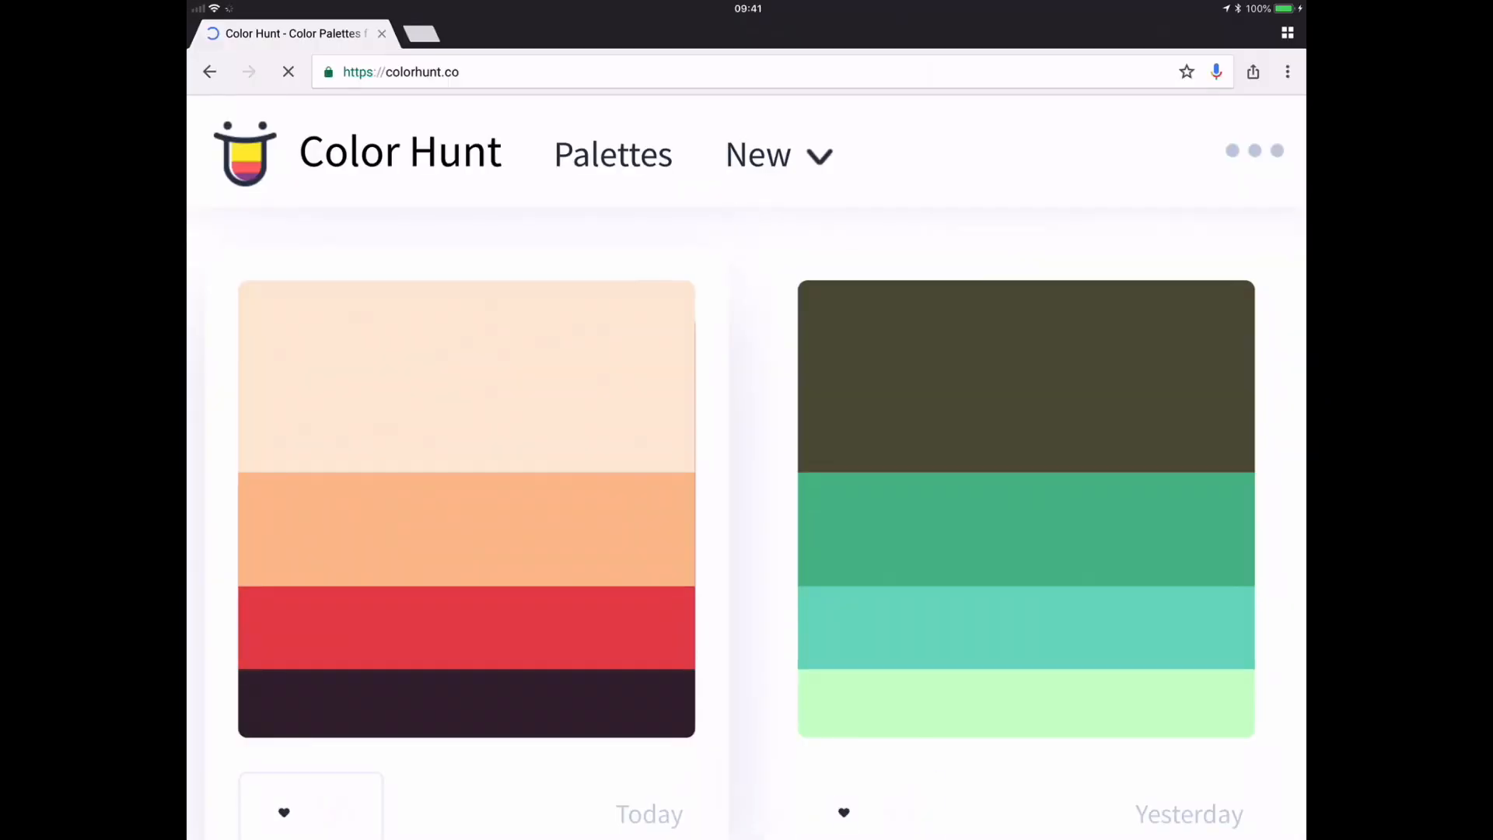
# - Hide the peach Layer 9 so the plant and grey pot sit on white
pyautogui.click(465, 509)
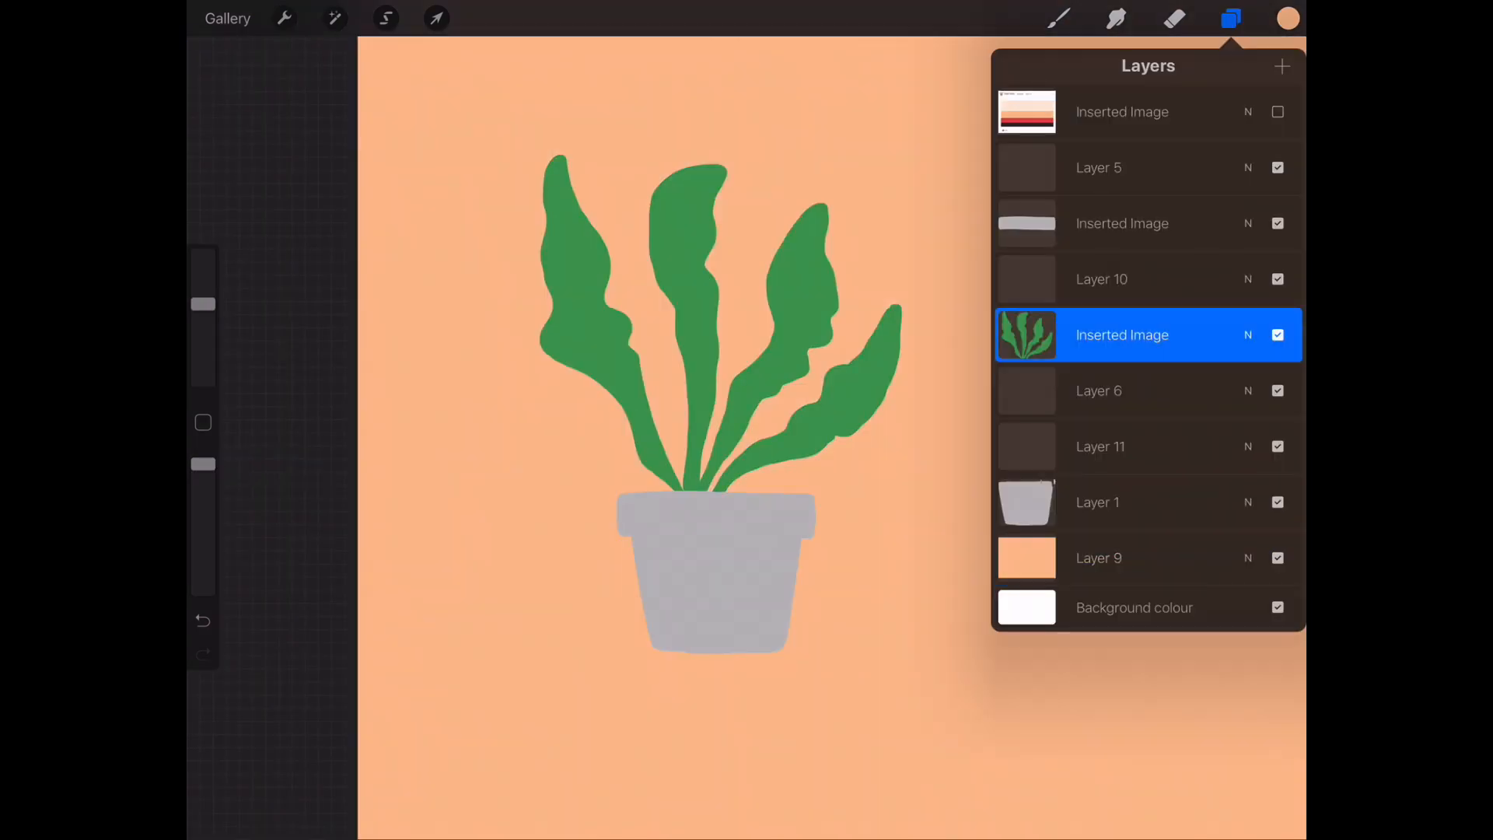
pyautogui.click(334, 18)
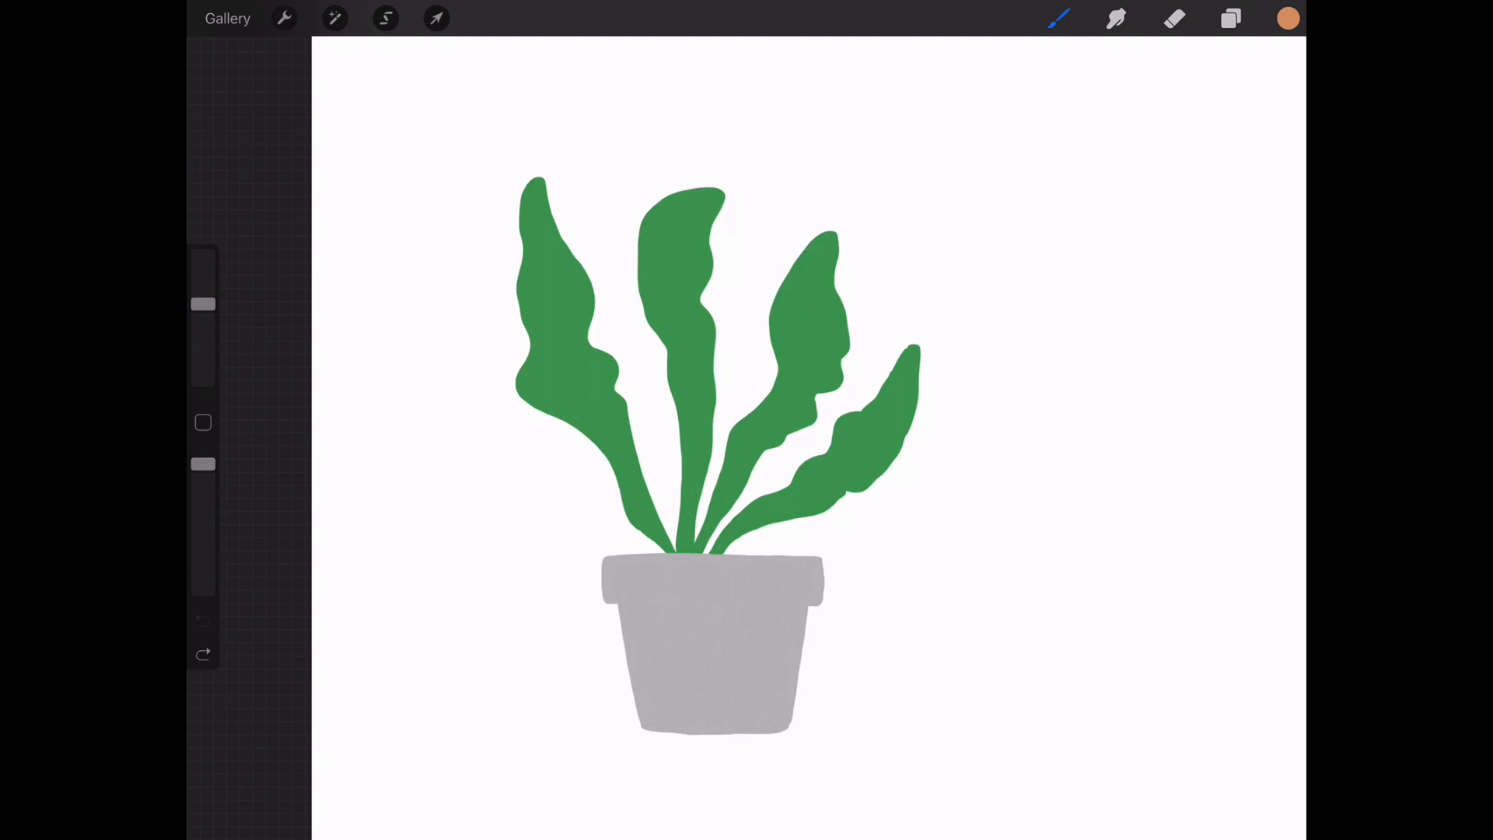
# - Add a new empty default palette under Colours > Palettes and name it 'Plant'
pyautogui.click(1286, 17)
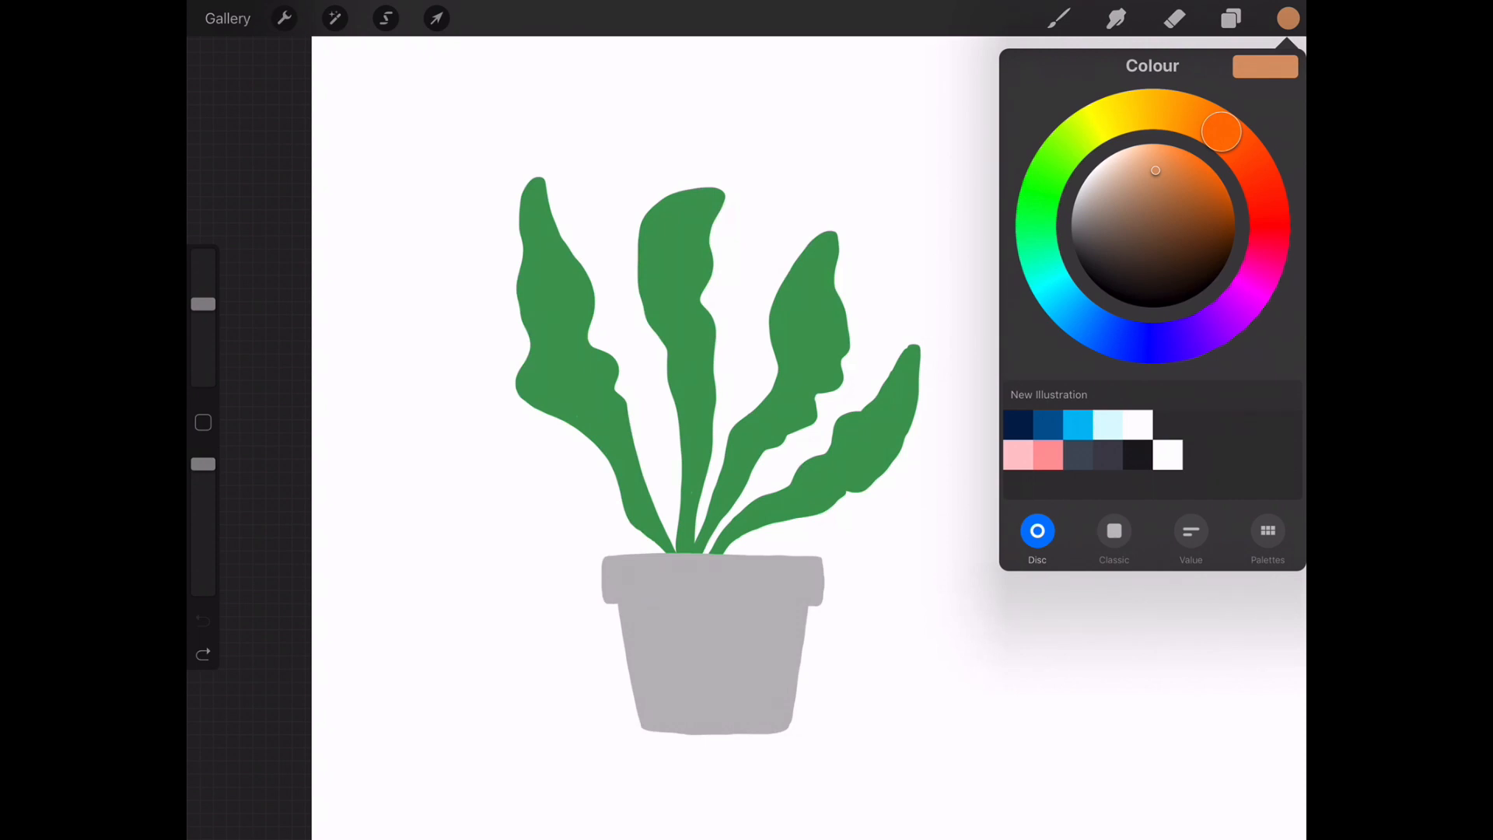
pyautogui.click(1267, 538)
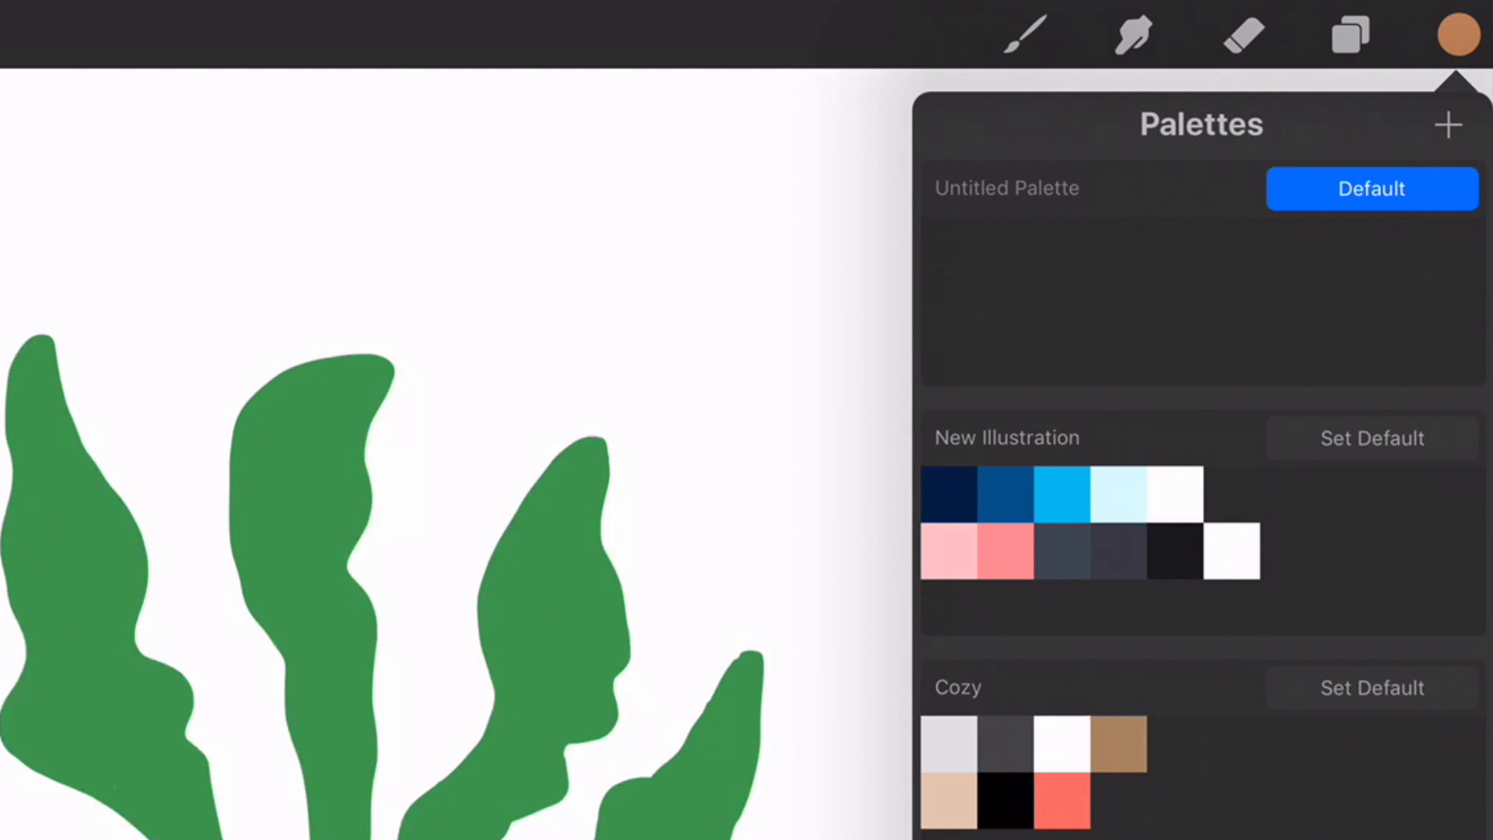
pyautogui.write('-la')
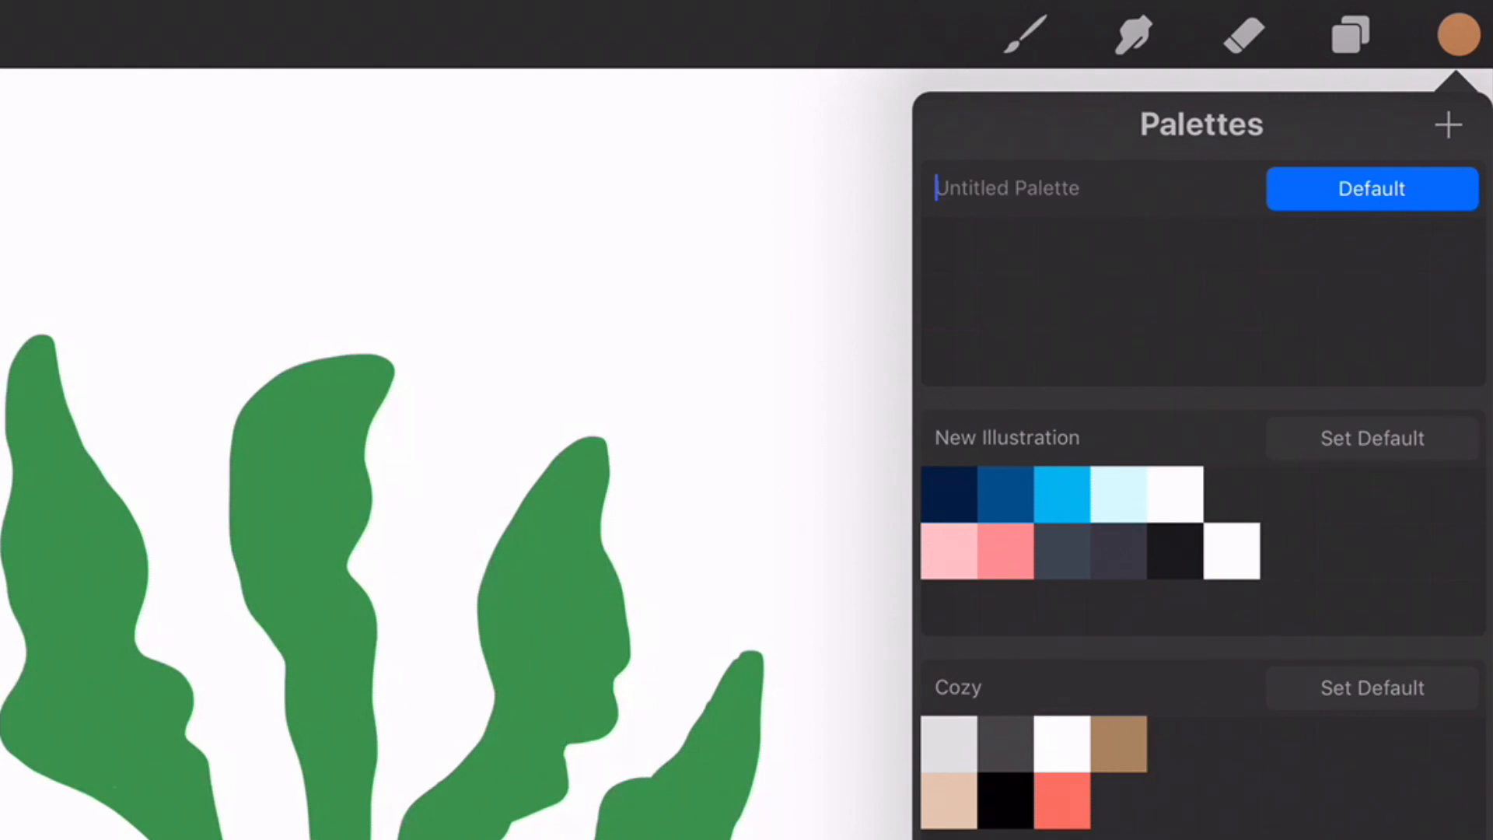
pyautogui.write('Plant')
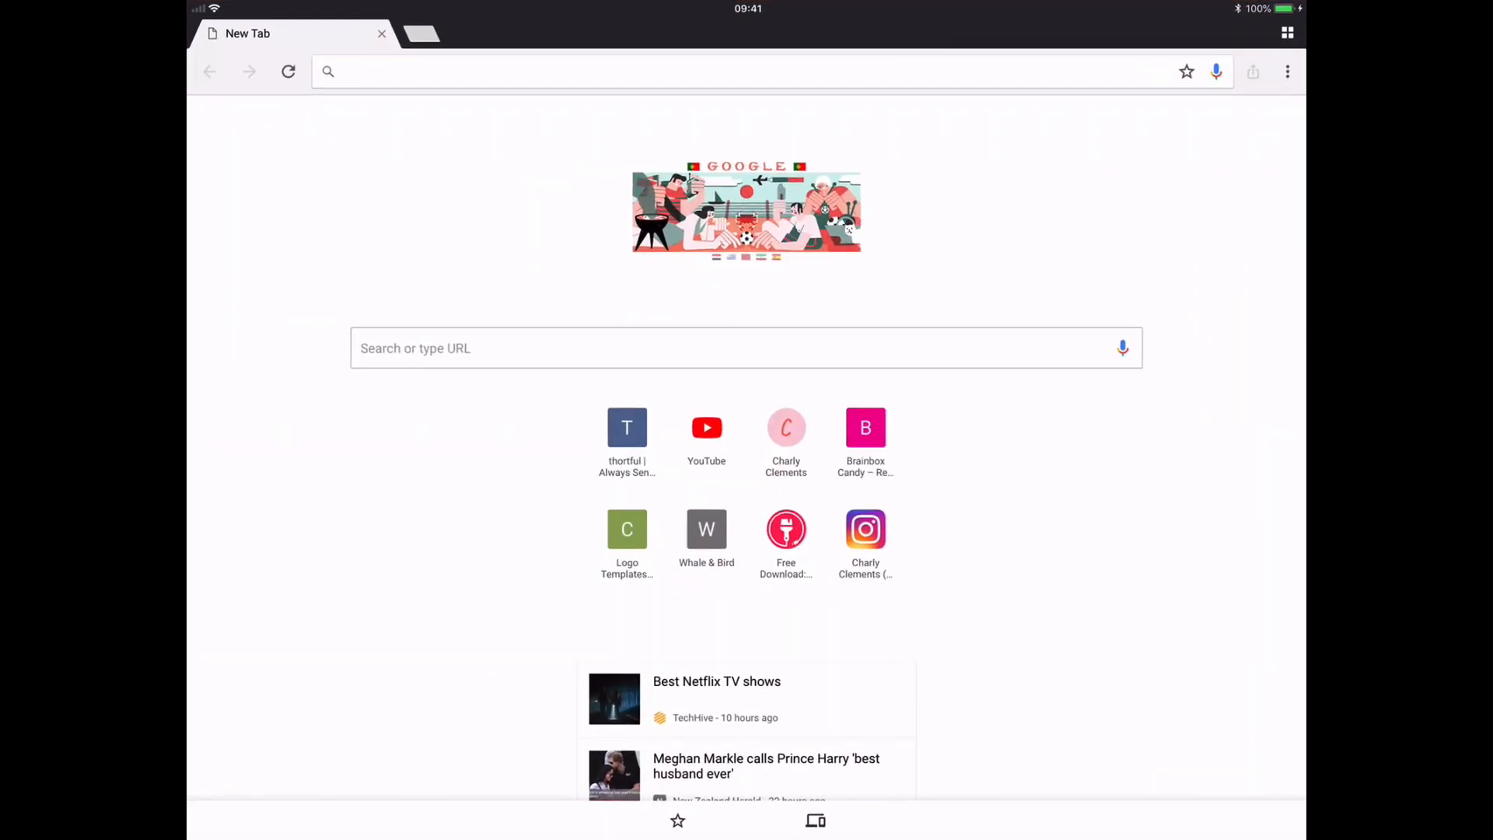
# - Search 'colorhunt', open the Color Hunt site and scroll through its palette feed
pyautogui.write('colorhunt')
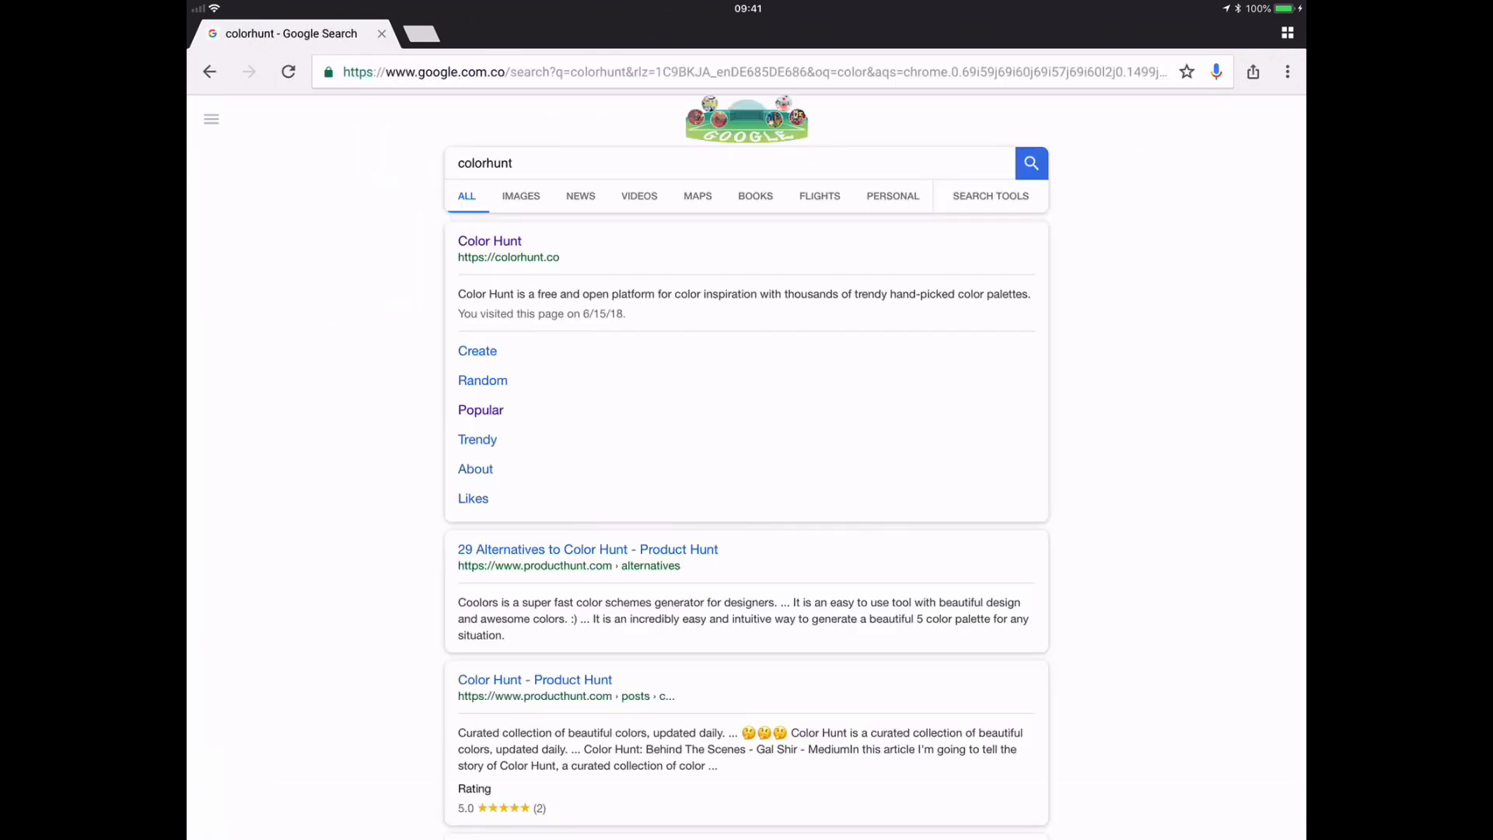
pyautogui.click(489, 240)
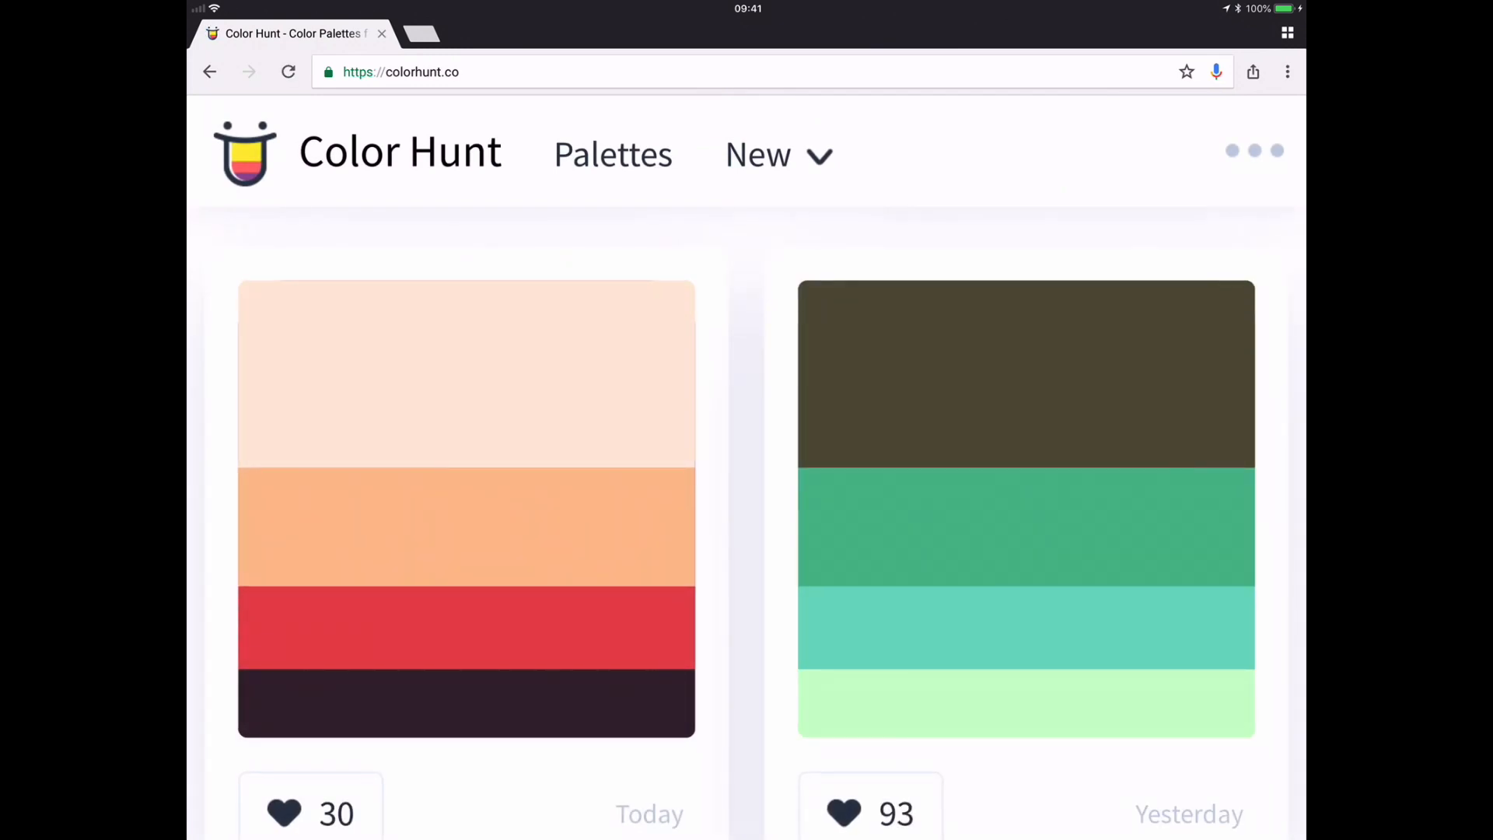
pyautogui.scroll(-3)
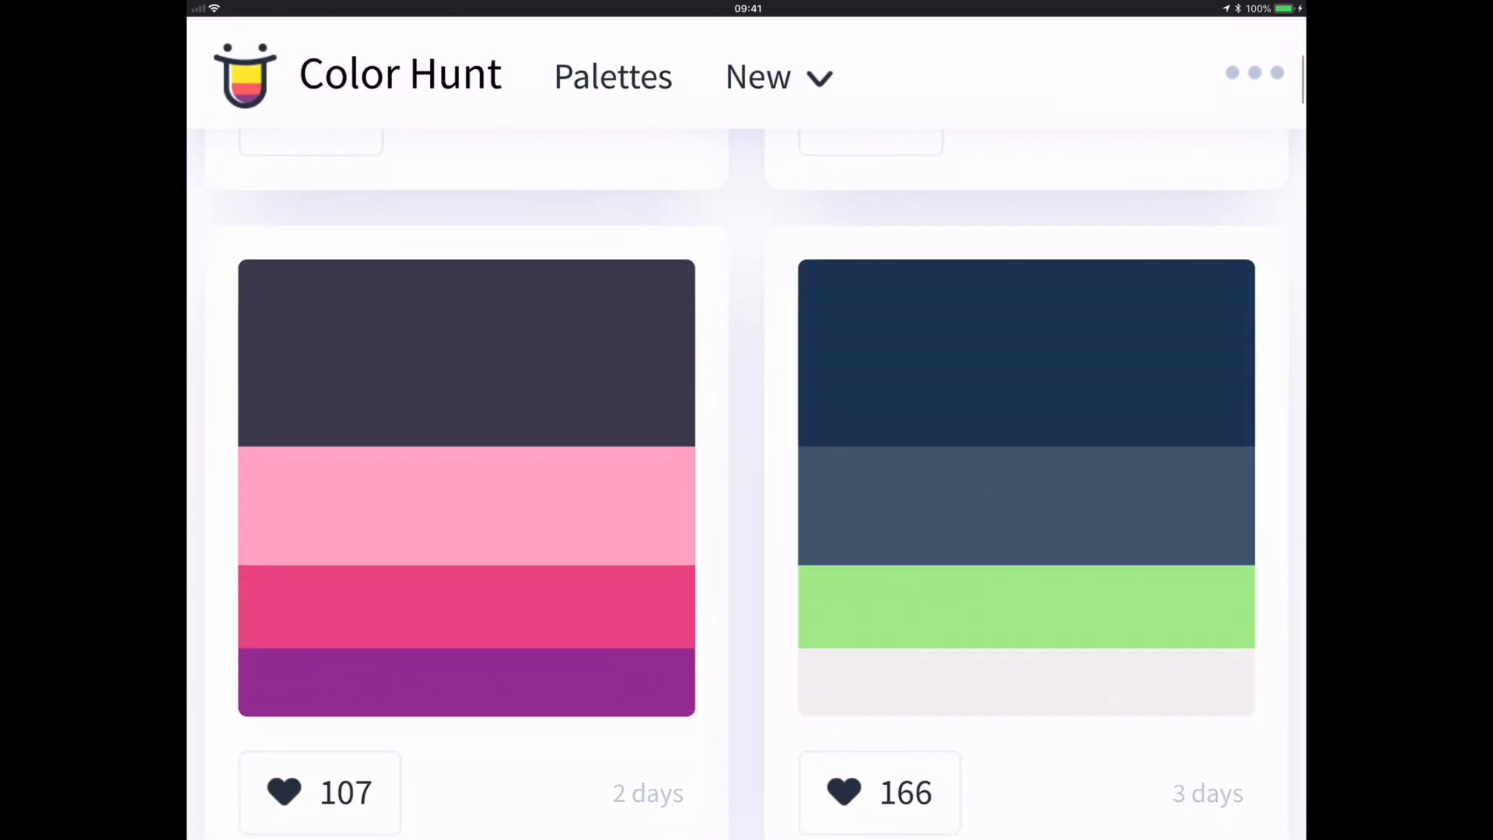
pyautogui.scroll(-3)
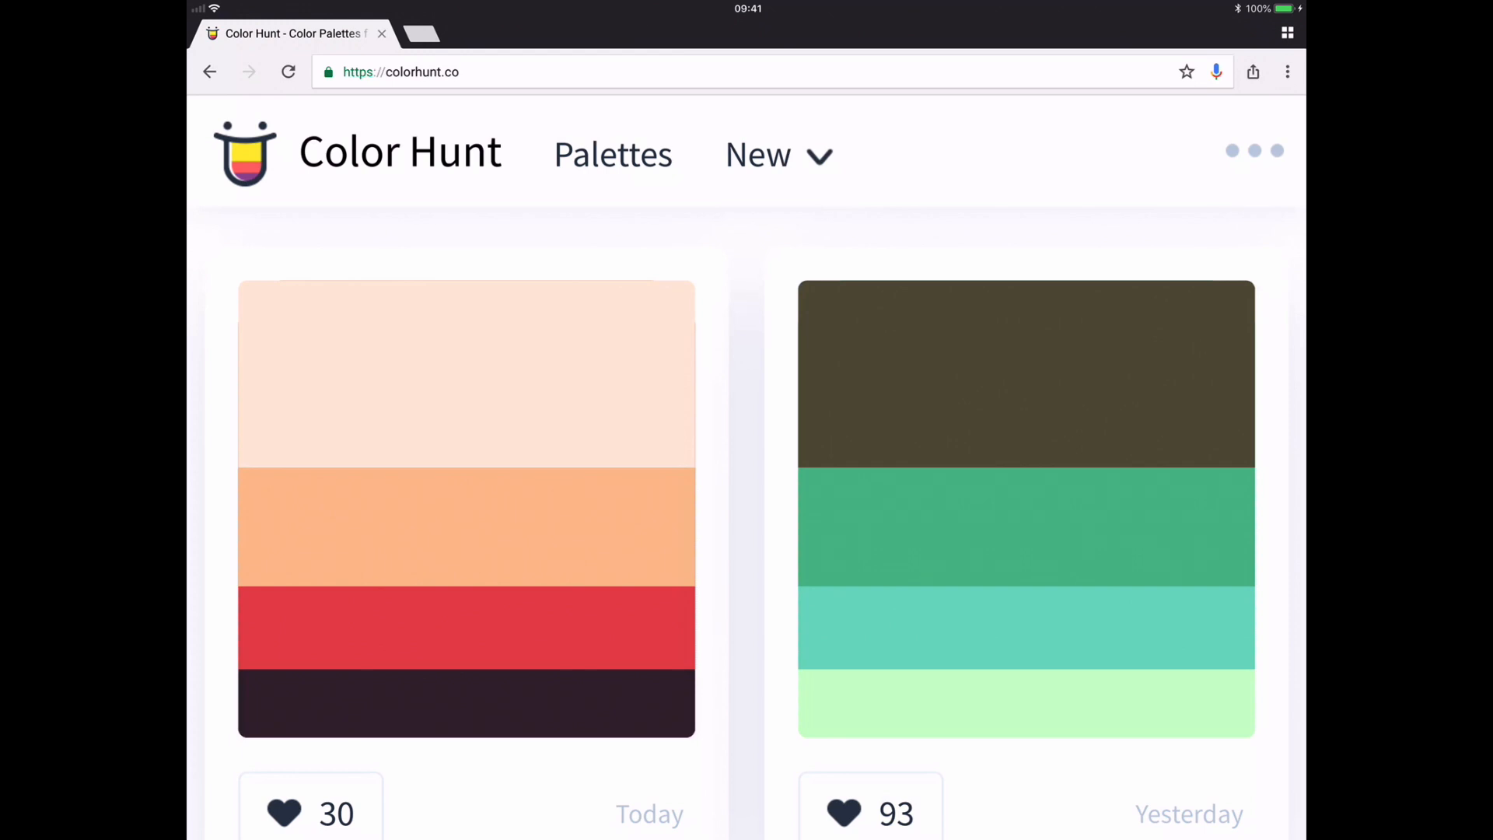
# - Open today's cream, peach, red and dark plum palette on Color Hunt
pyautogui.click(467, 510)
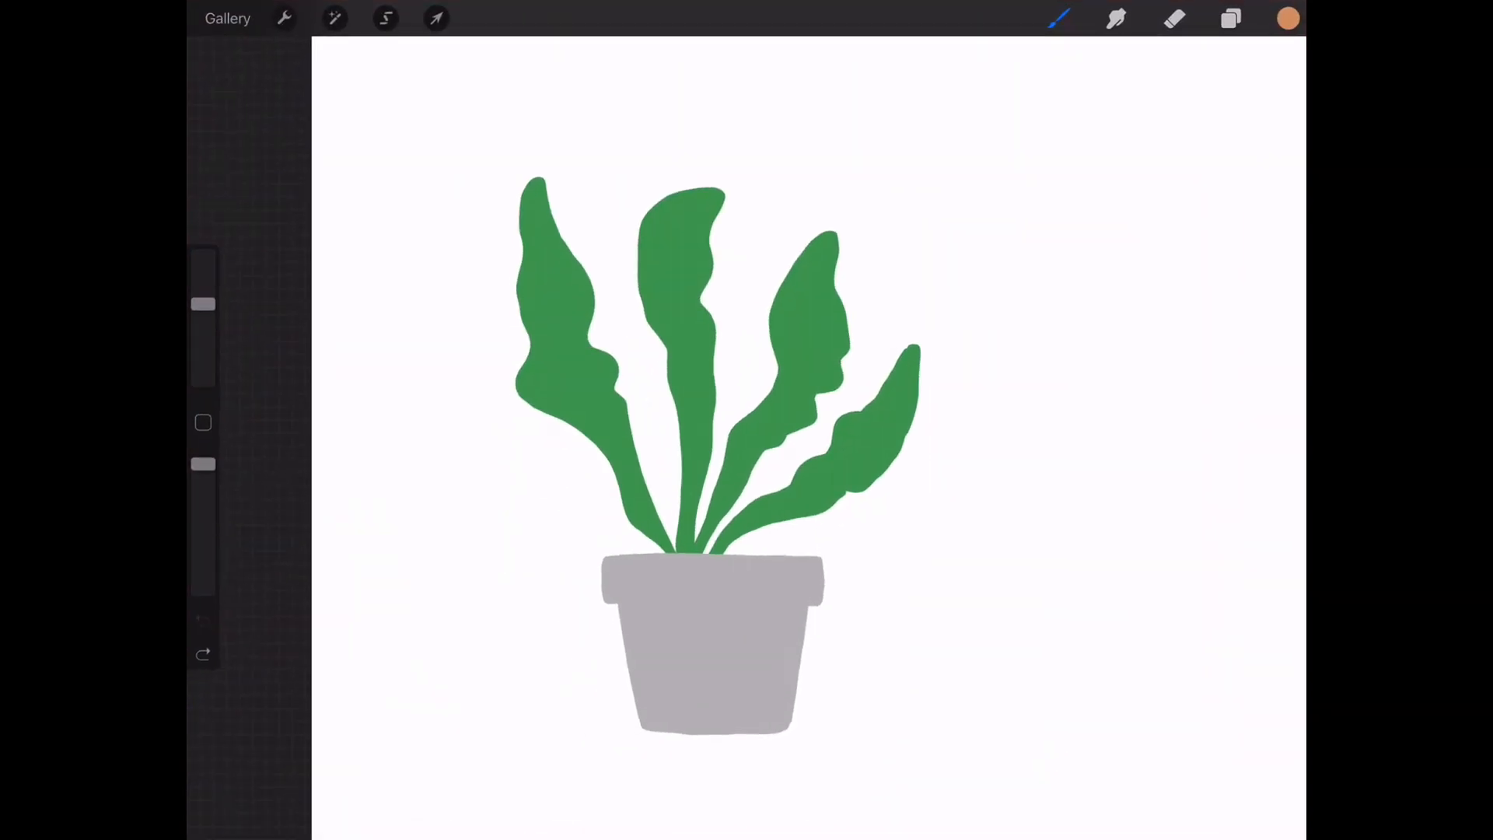
# - Insert the palette screenshot as a photo and confirm the Plant palette exists
pyautogui.click(284, 18)
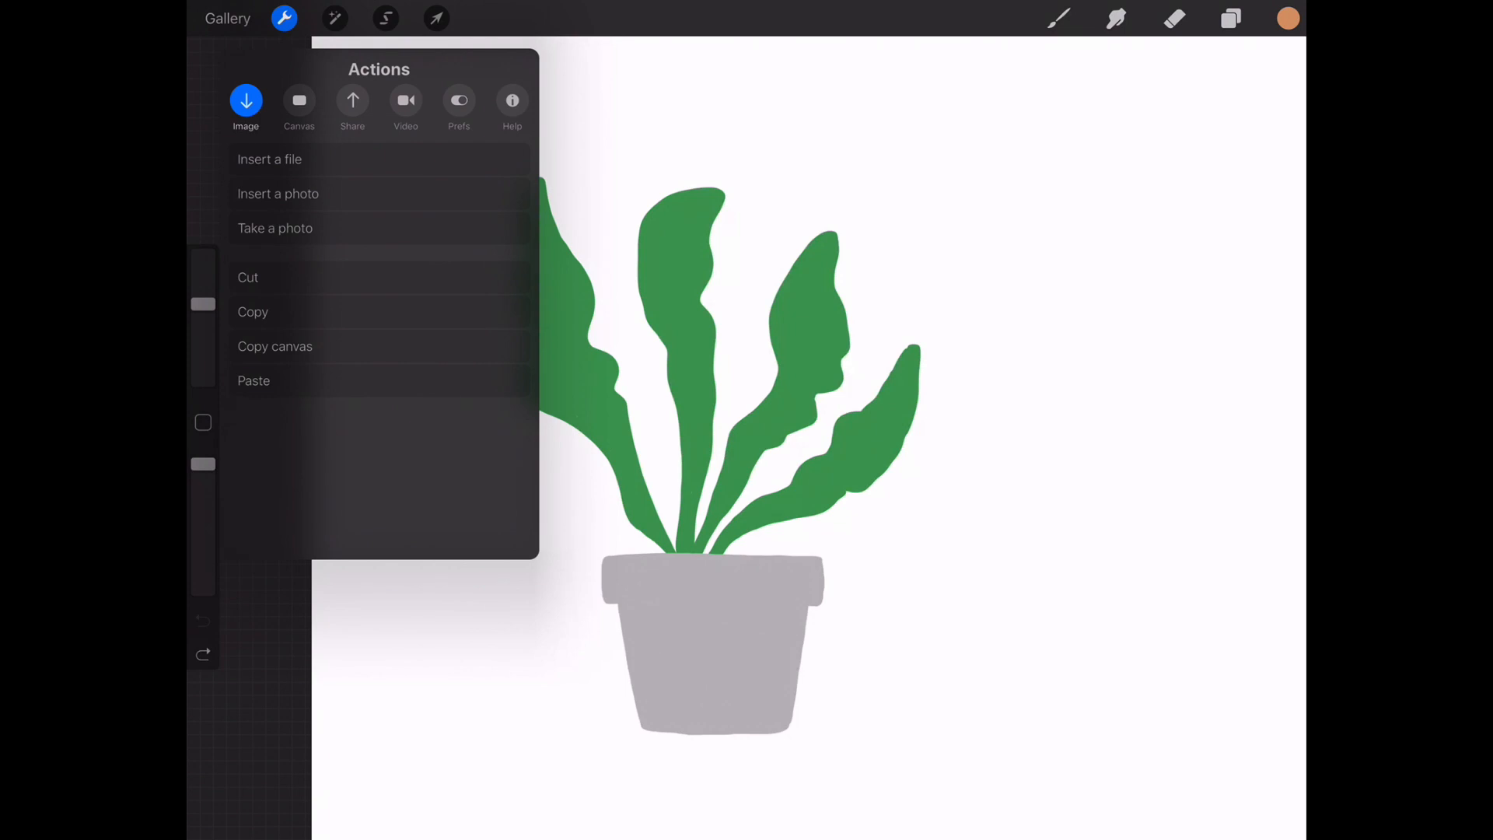
pyautogui.click(279, 194)
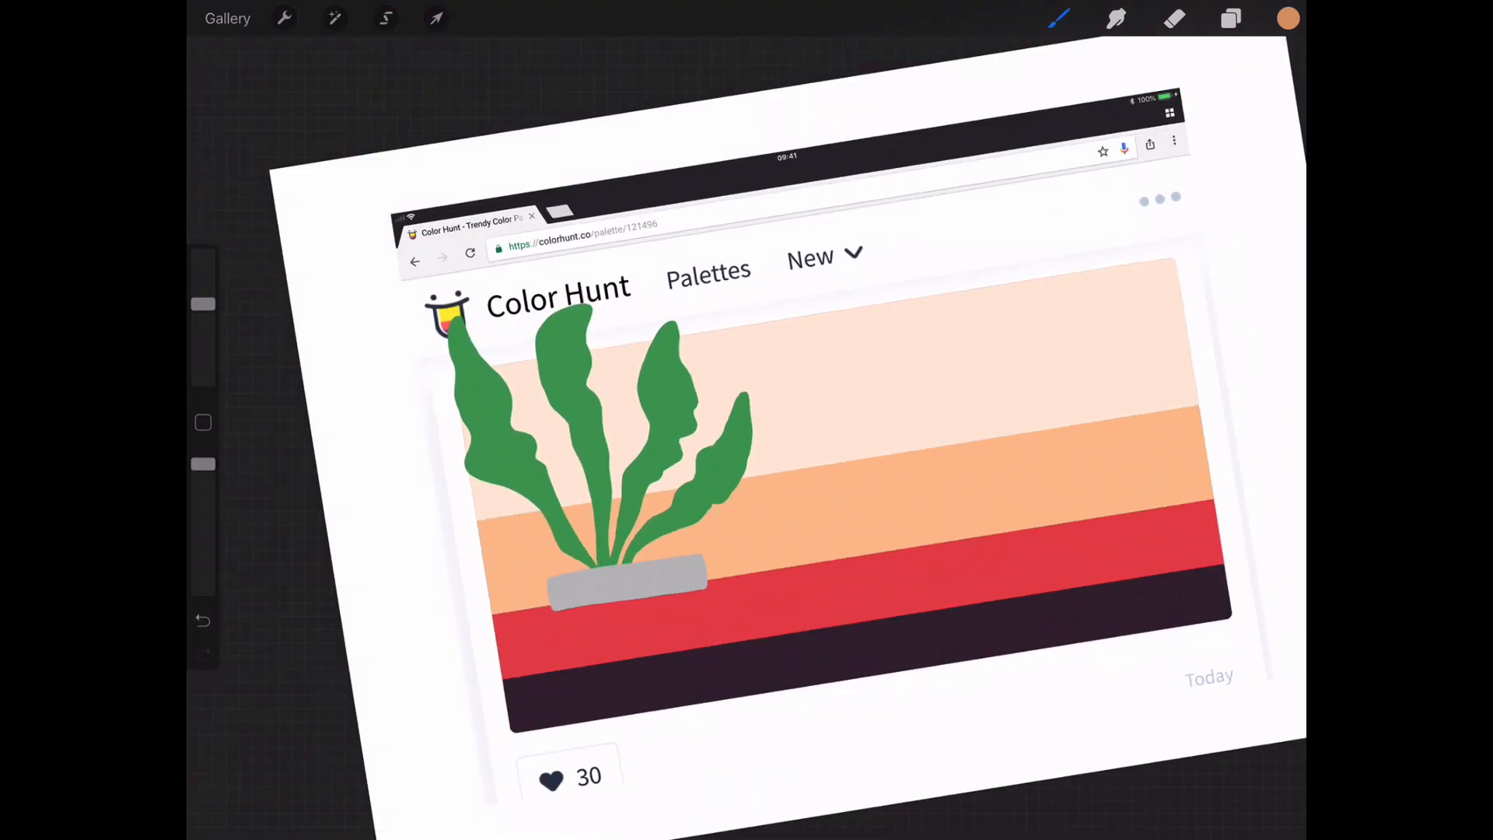
pyautogui.click(1230, 18)
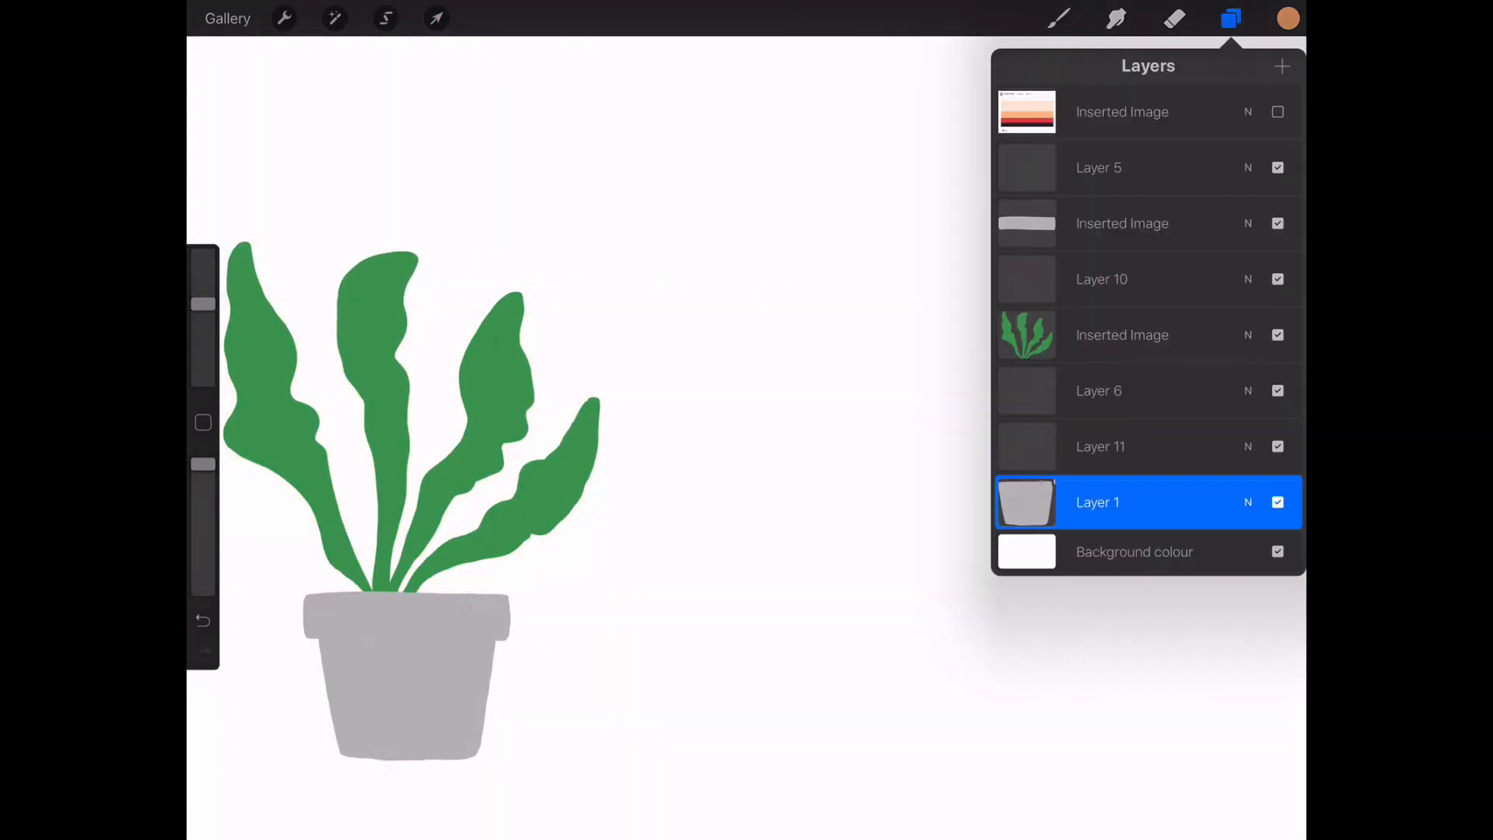
pyautogui.click(1286, 17)
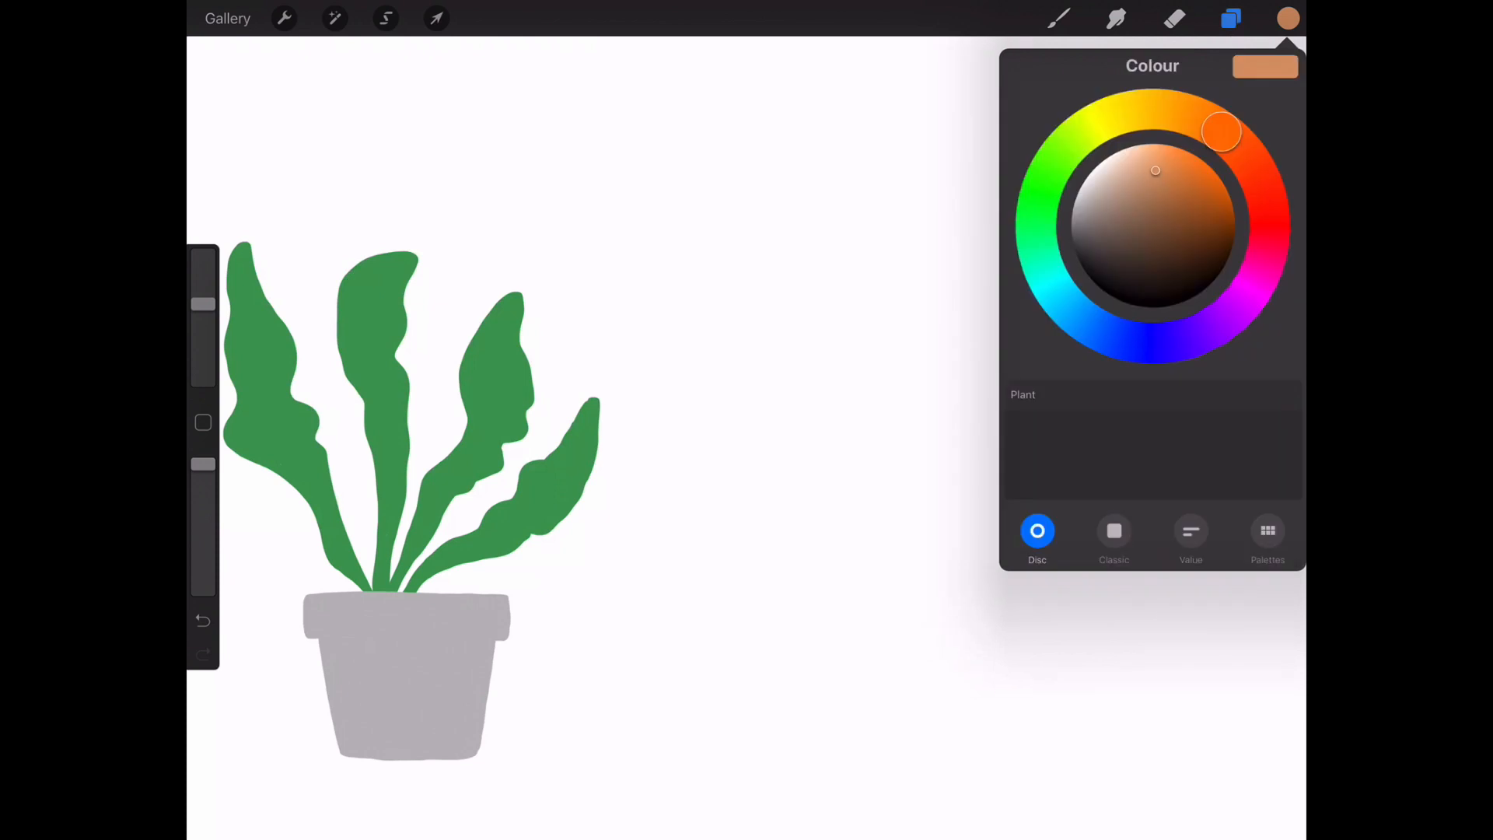
pyautogui.click(1268, 539)
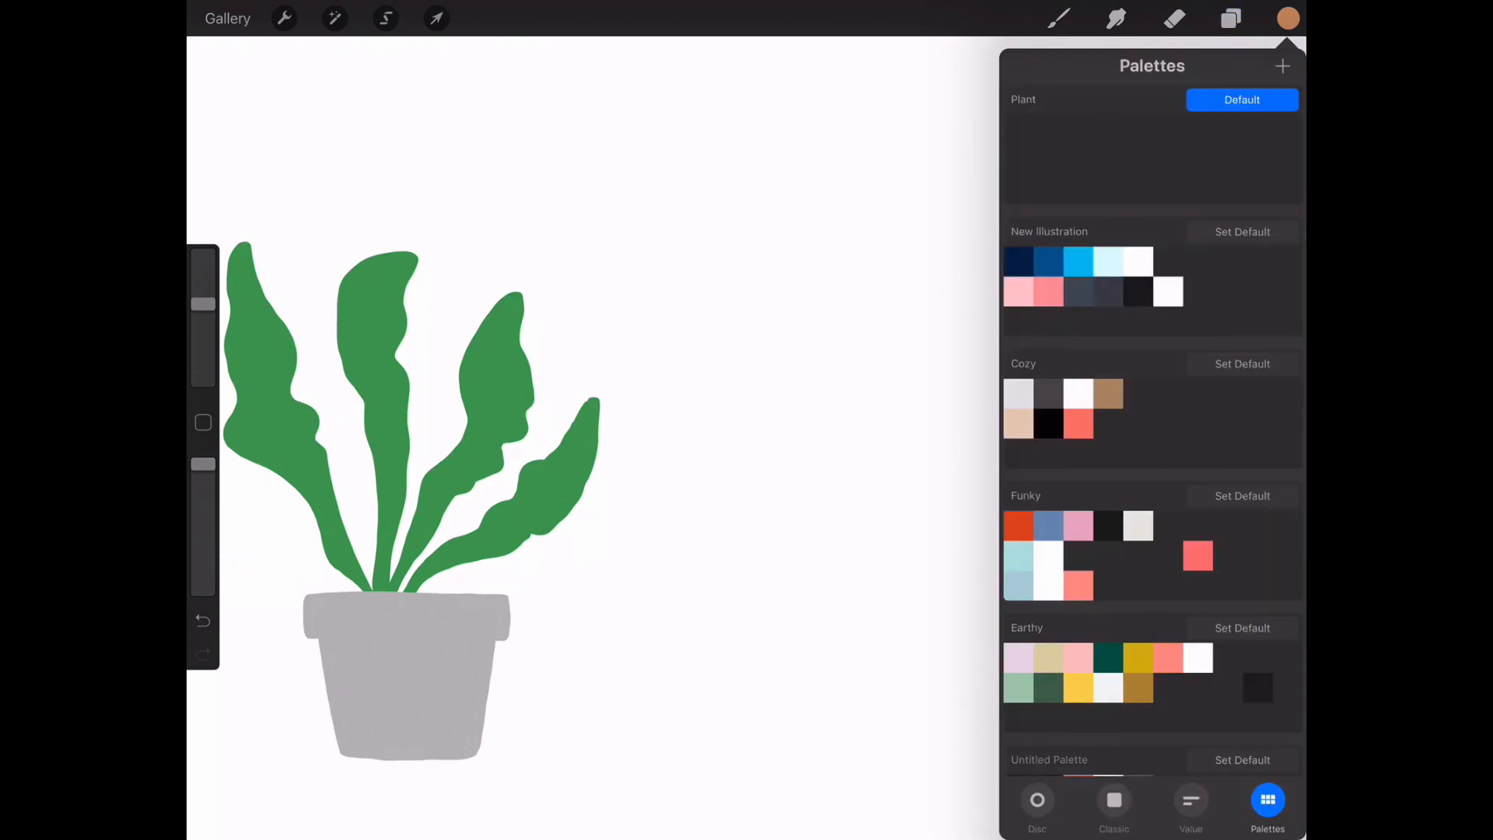
pyautogui.click(1230, 17)
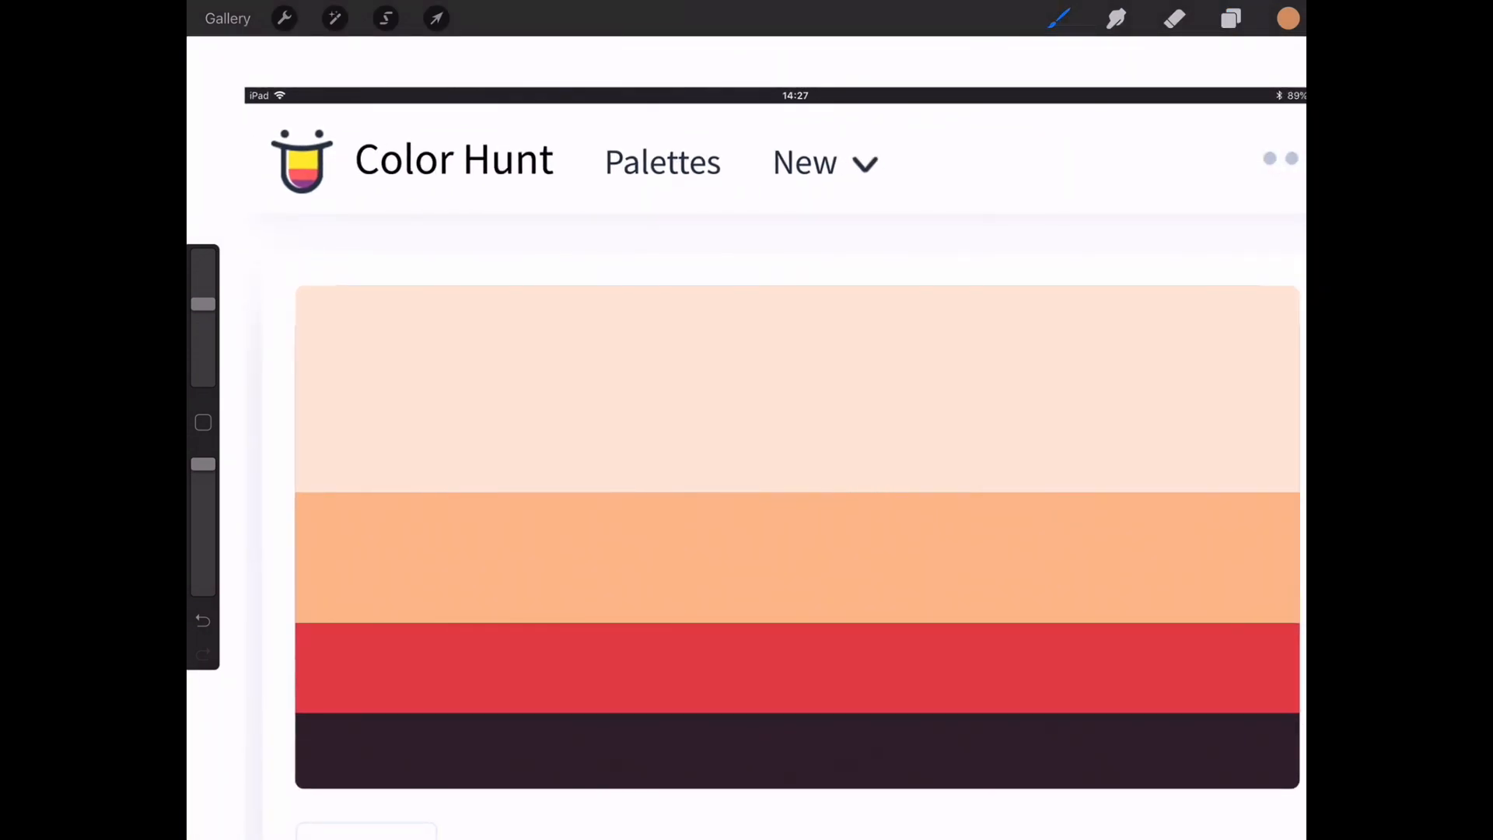
# - Sample cream, peach, red and dark plum into the Plant palette, then hide the screenshot
pyautogui.click(1287, 18)
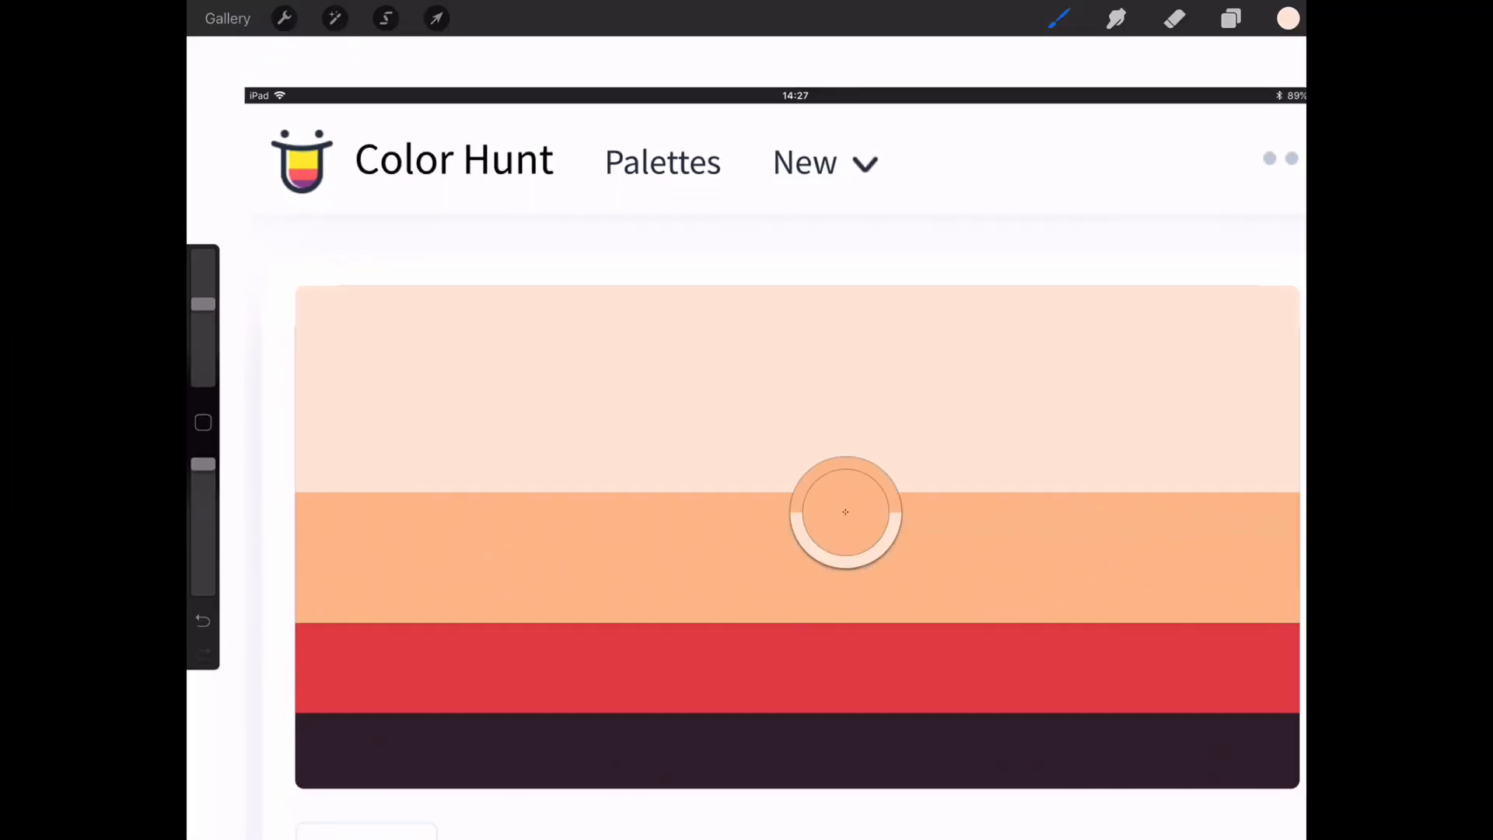
pyautogui.click(1288, 18)
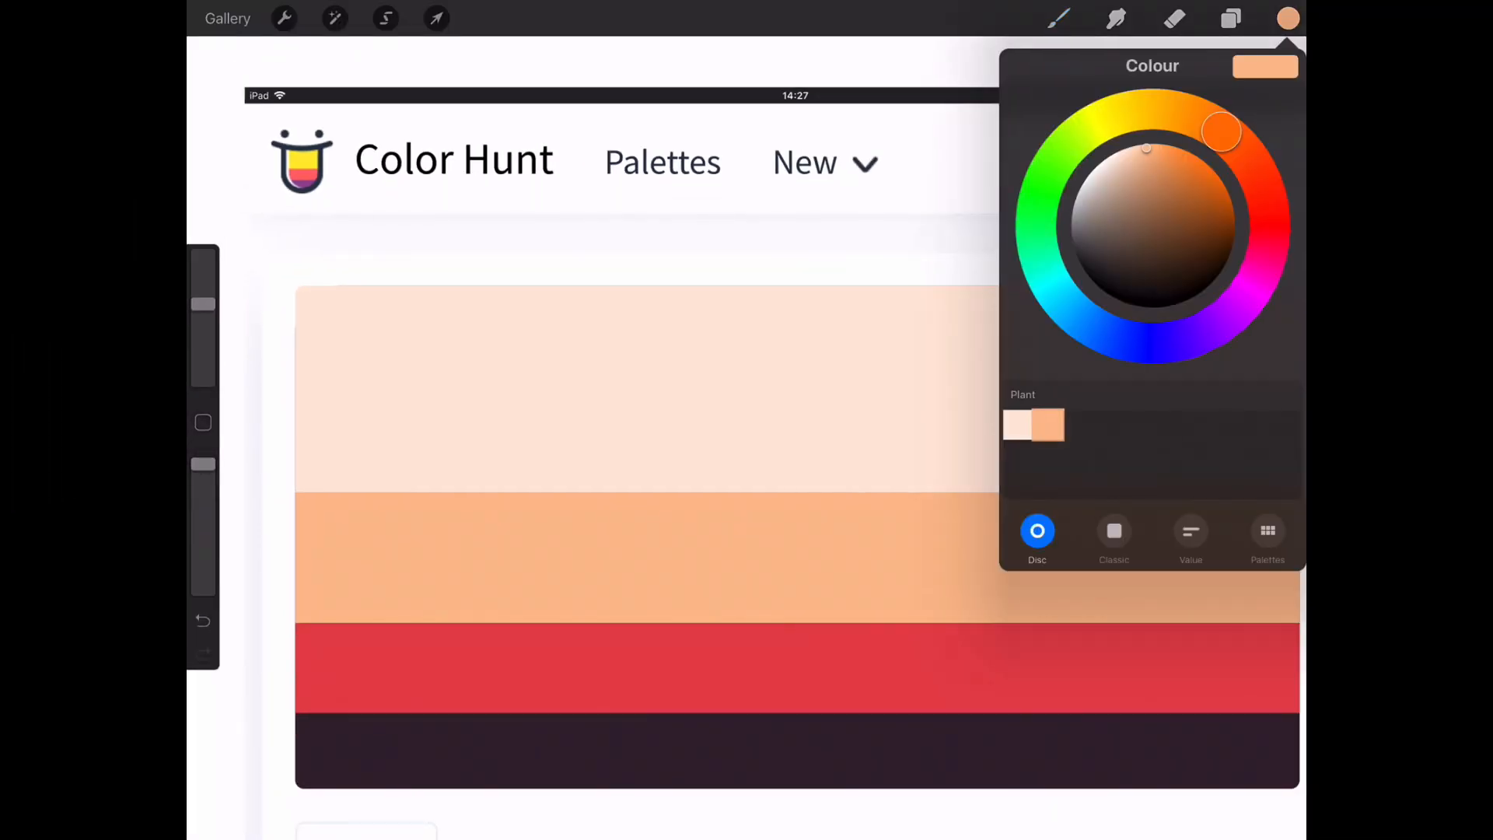
pyautogui.click(1287, 18)
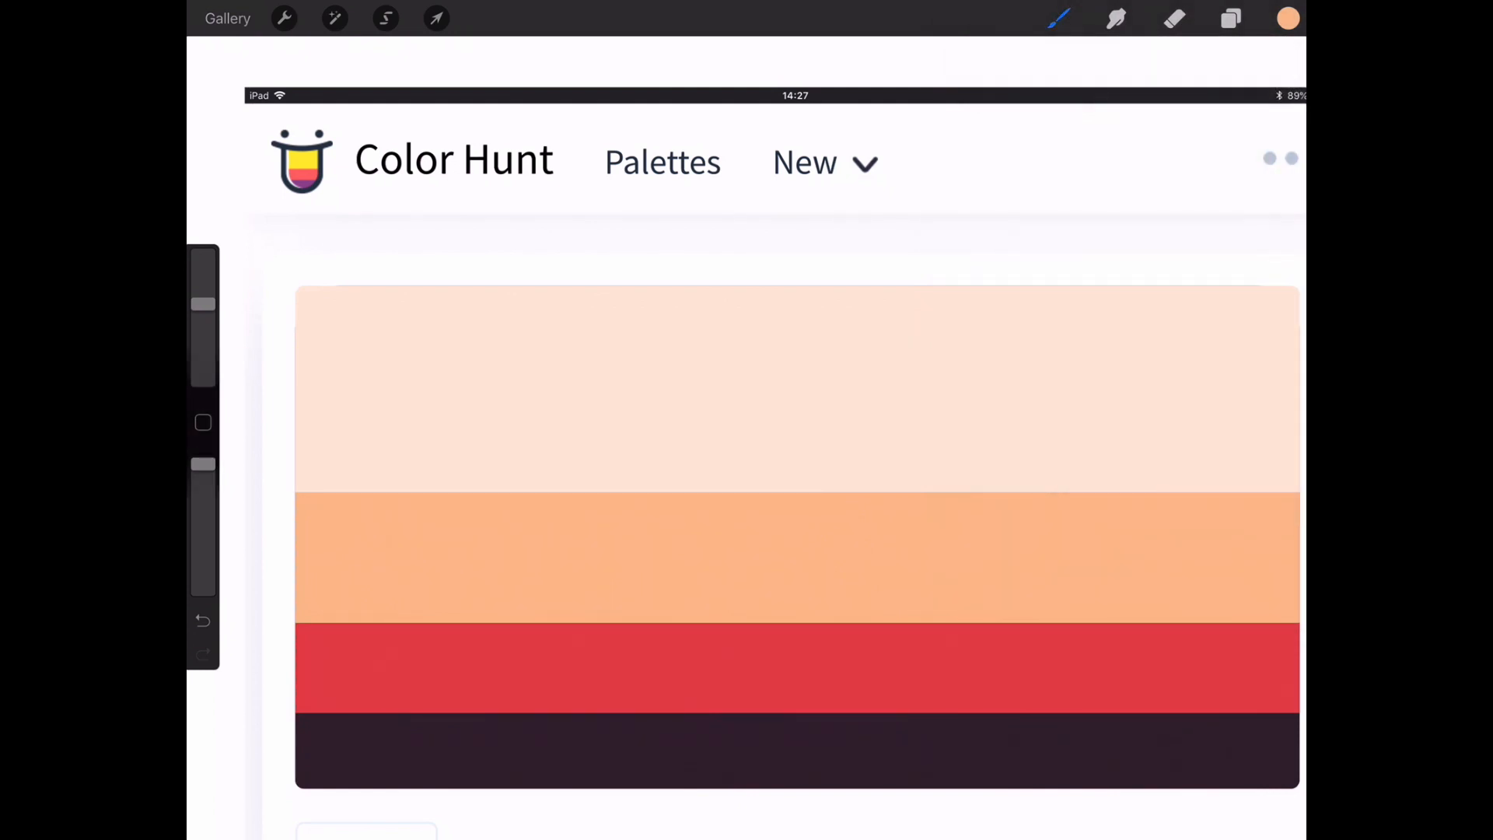
pyautogui.click(1289, 18)
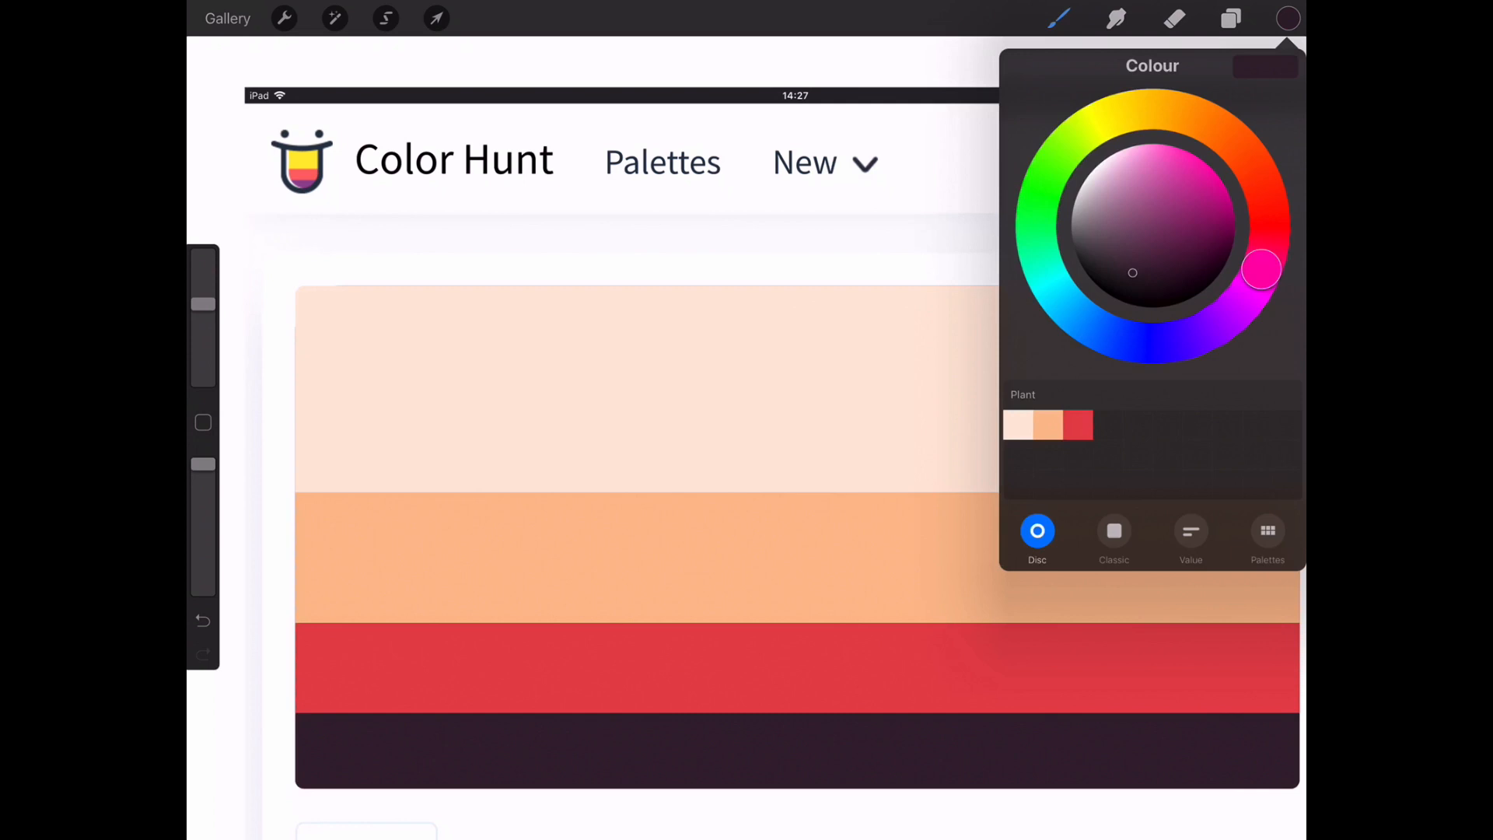
pyautogui.click(1288, 18)
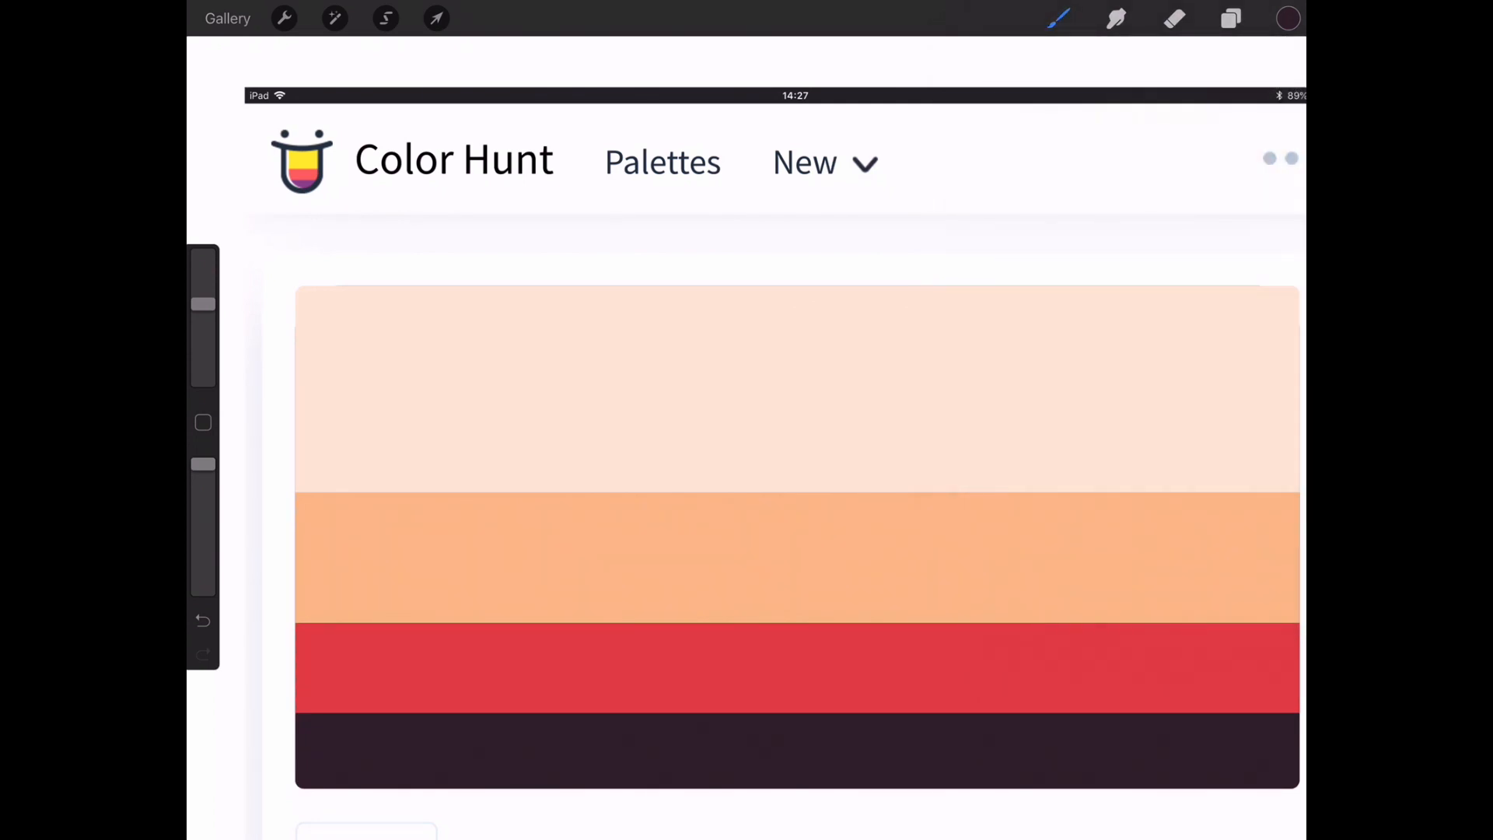
pyautogui.click(1287, 18)
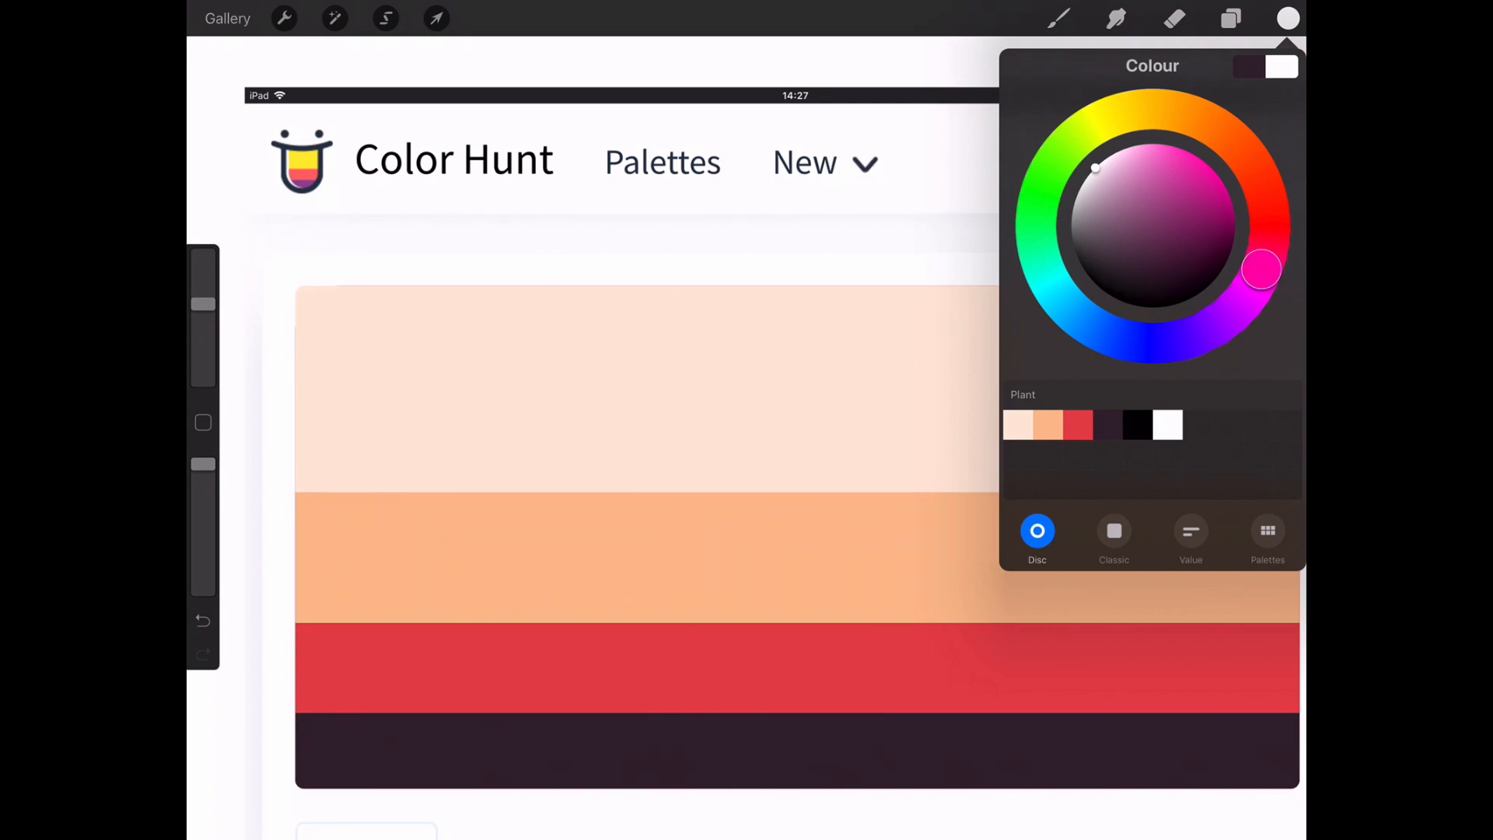
pyautogui.click(1231, 18)
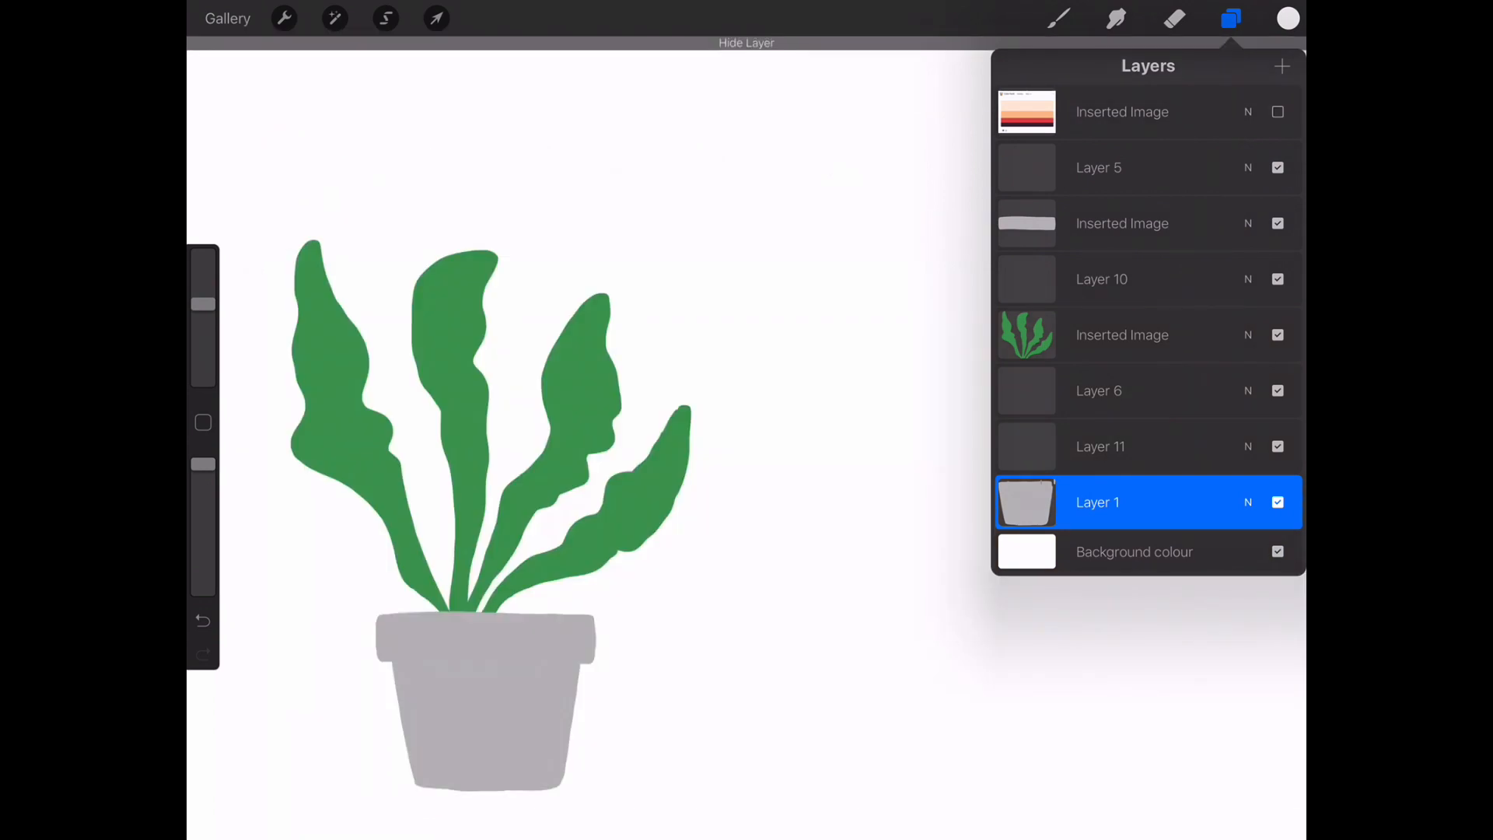
# - Choose the palette's peach as the colour for a backdrop layer
pyautogui.click(1231, 18)
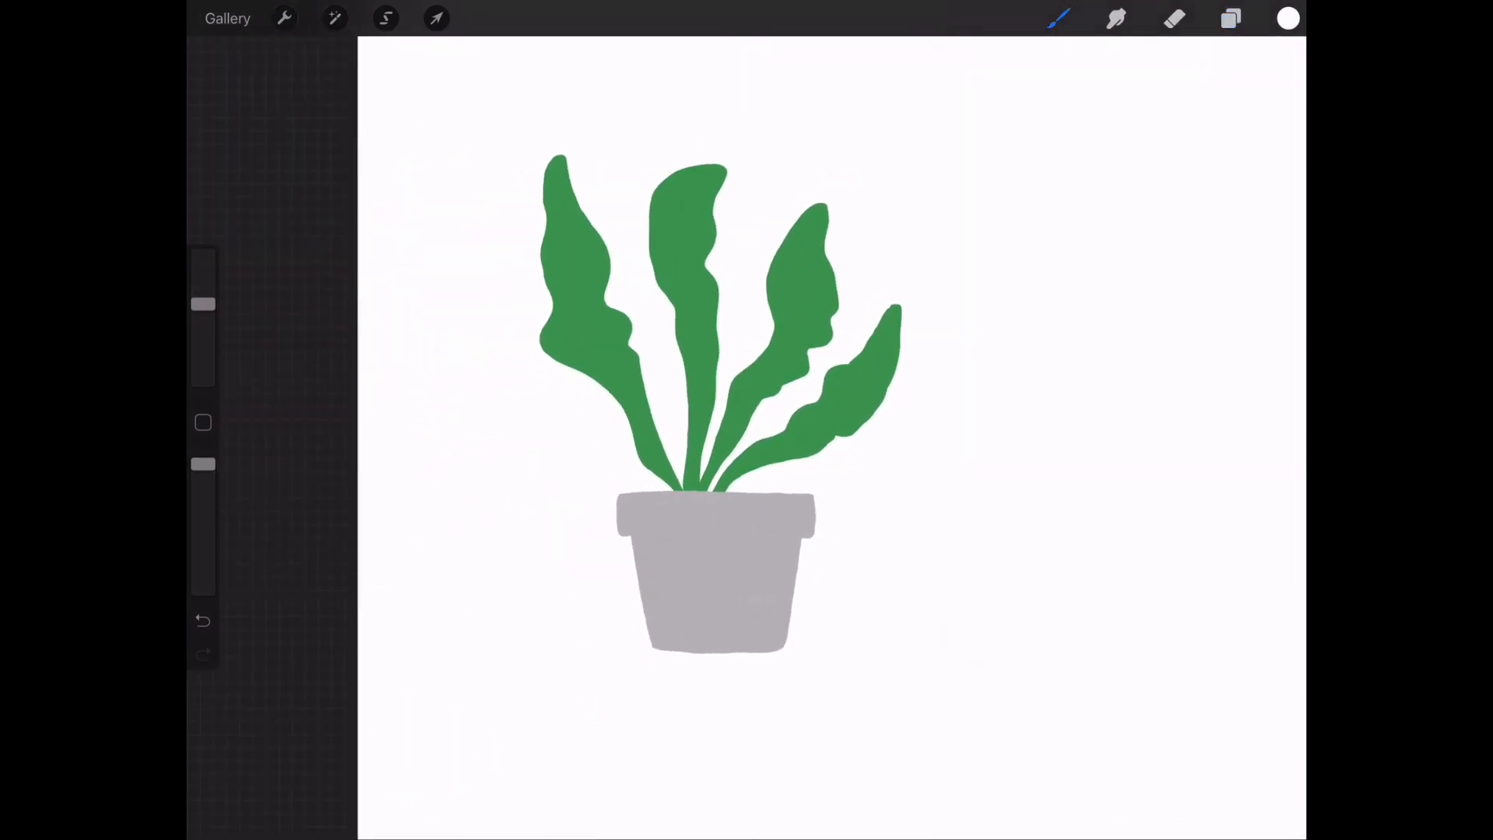
pyautogui.click(1230, 17)
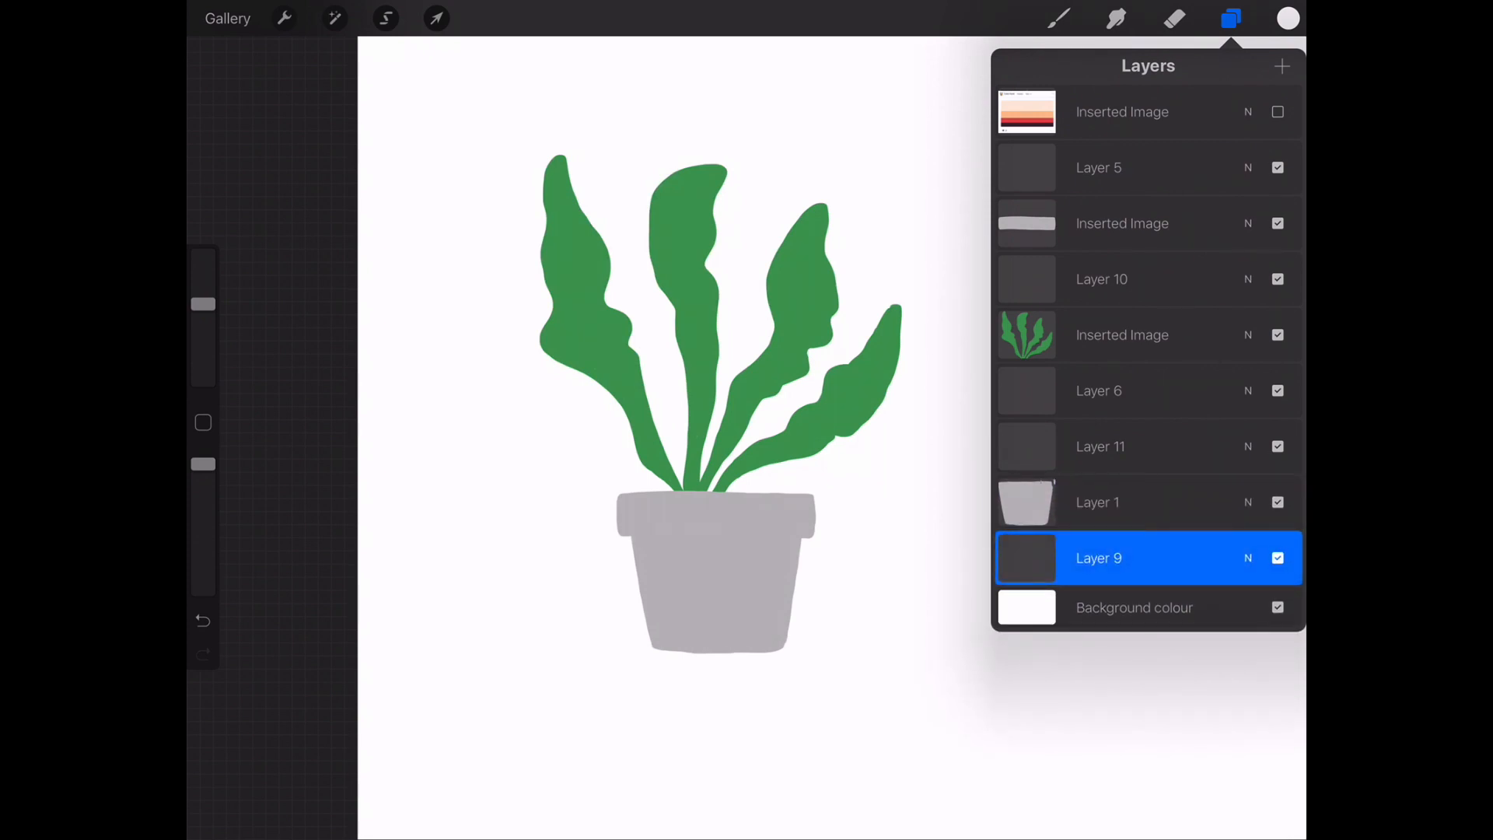
pyautogui.click(1288, 17)
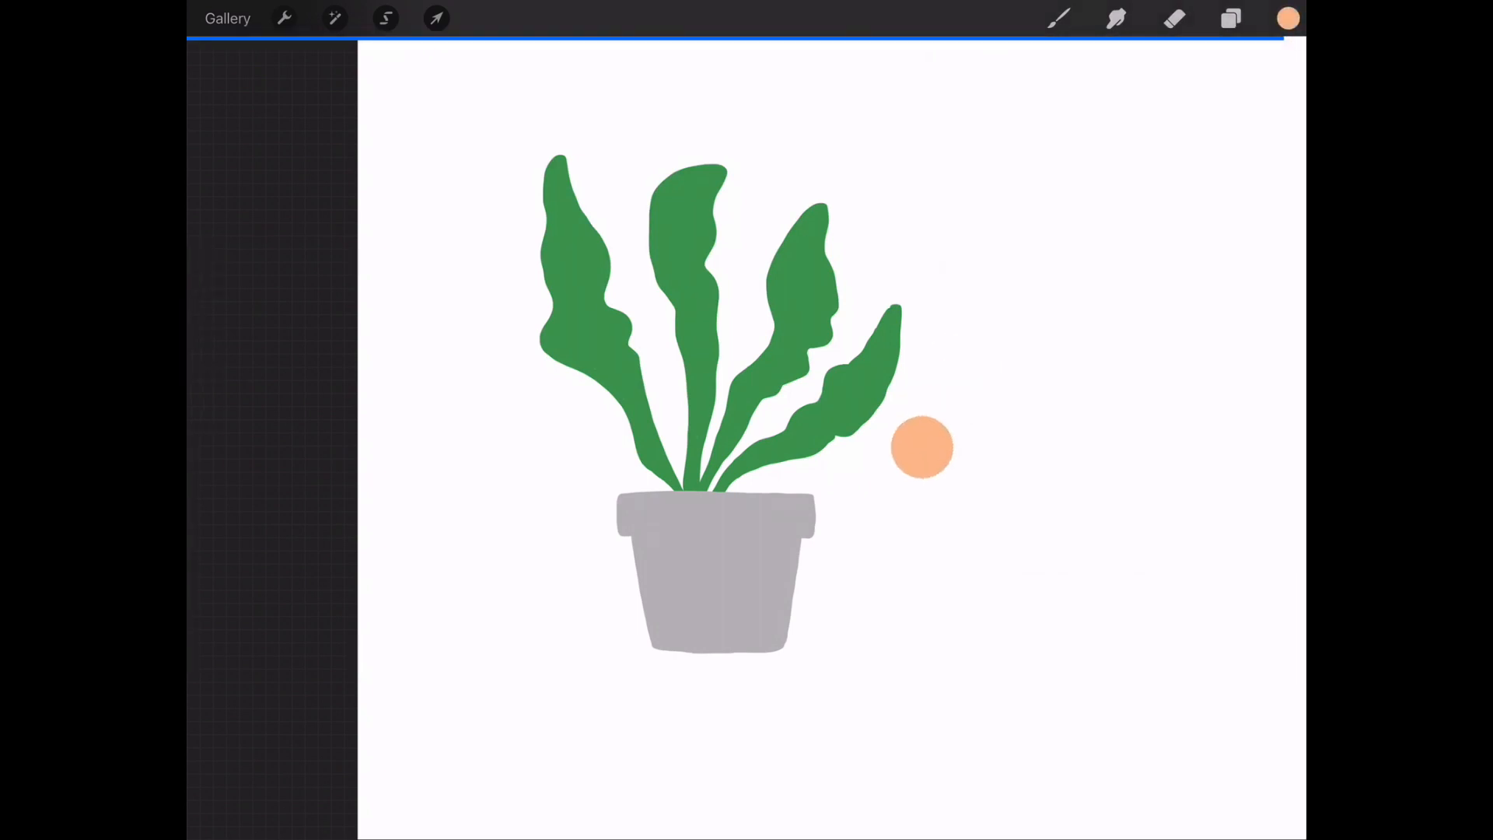
# - Select the leaf Inserted Image layer, make palette red current, and bring up Adjustments
pyautogui.click(1230, 17)
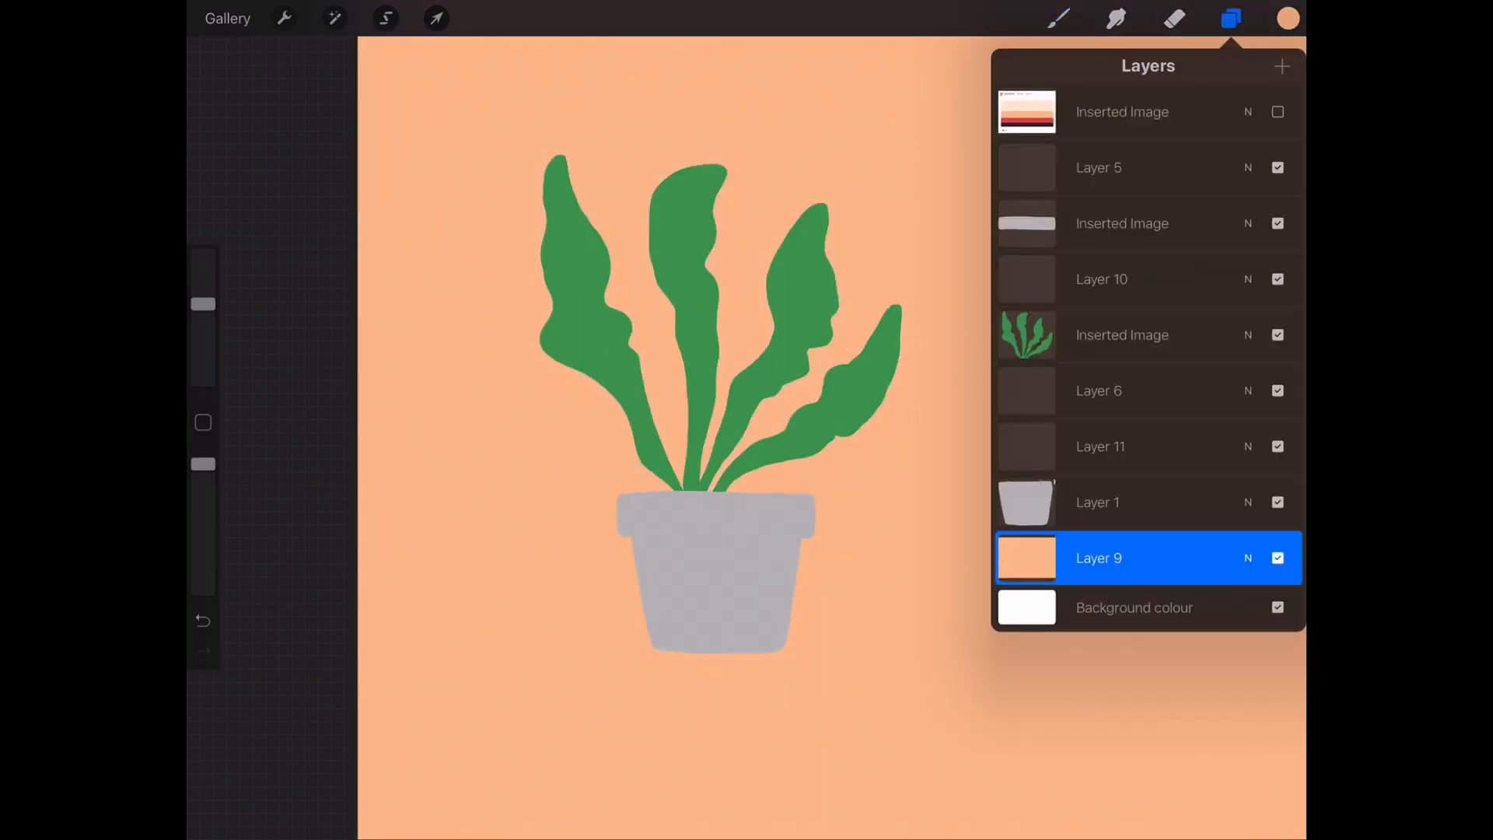
pyautogui.click(1122, 334)
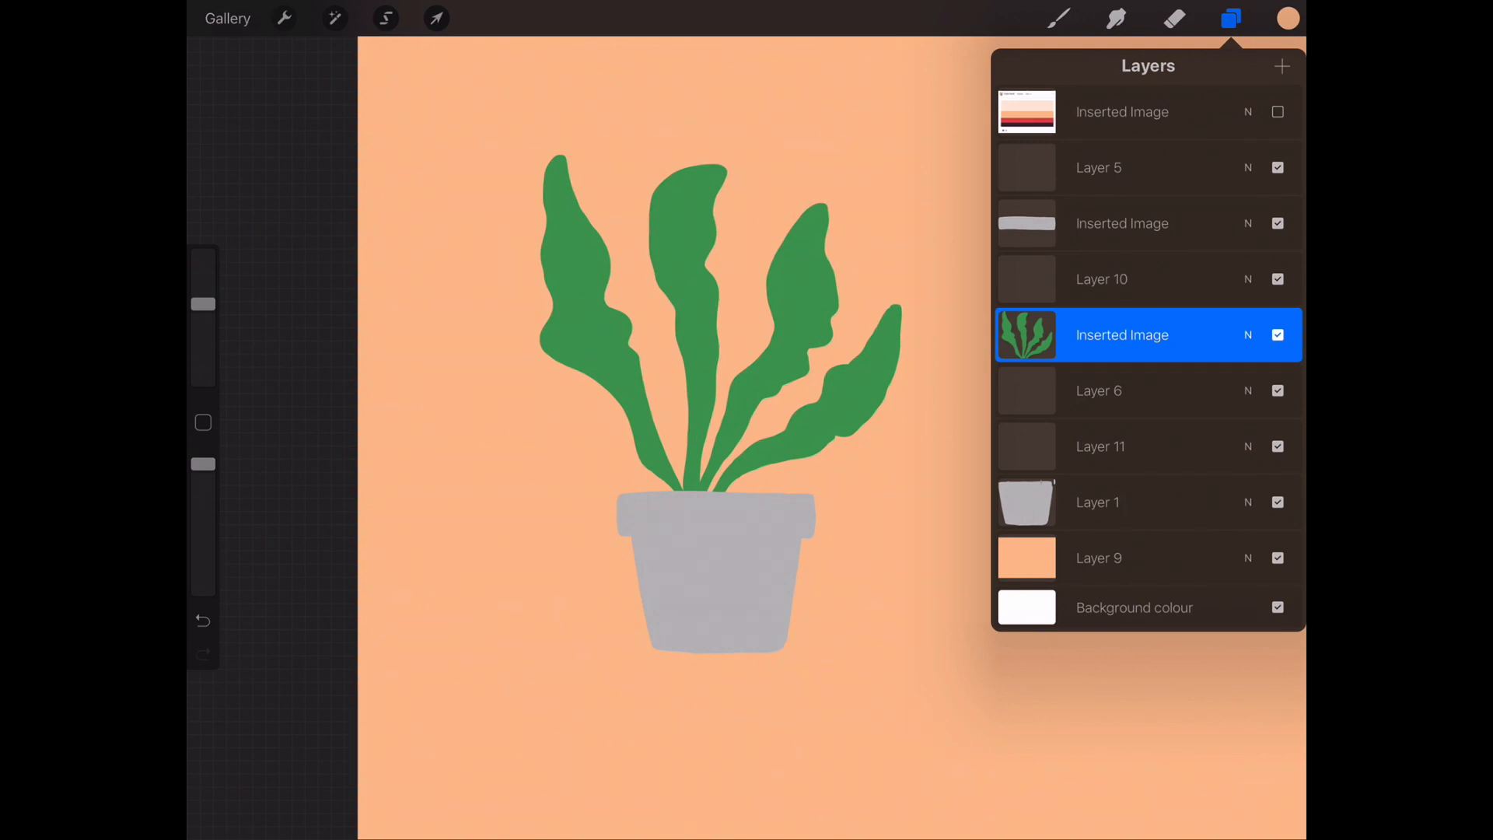
pyautogui.click(1287, 17)
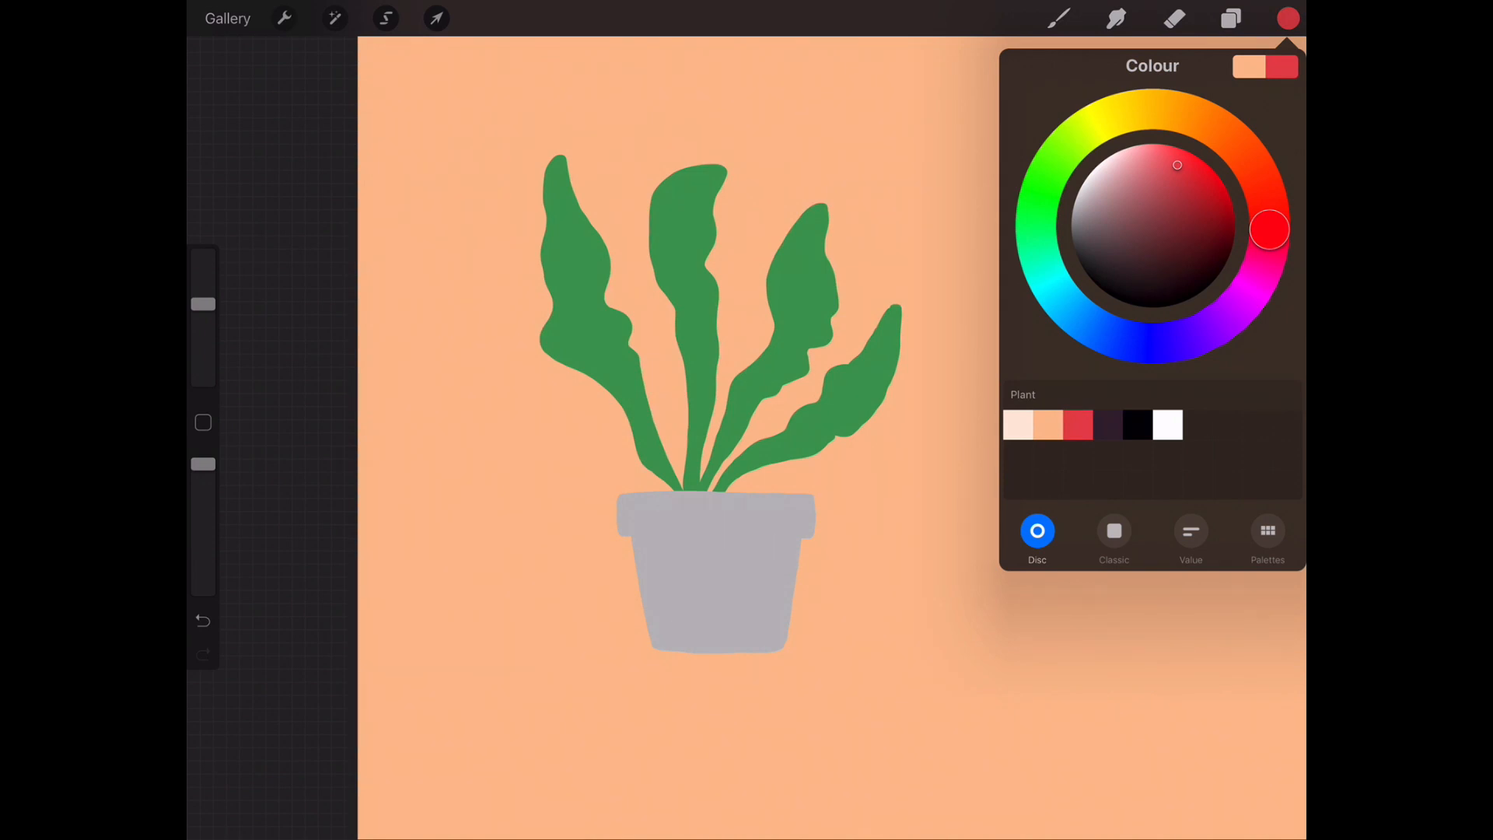
pyautogui.click(335, 18)
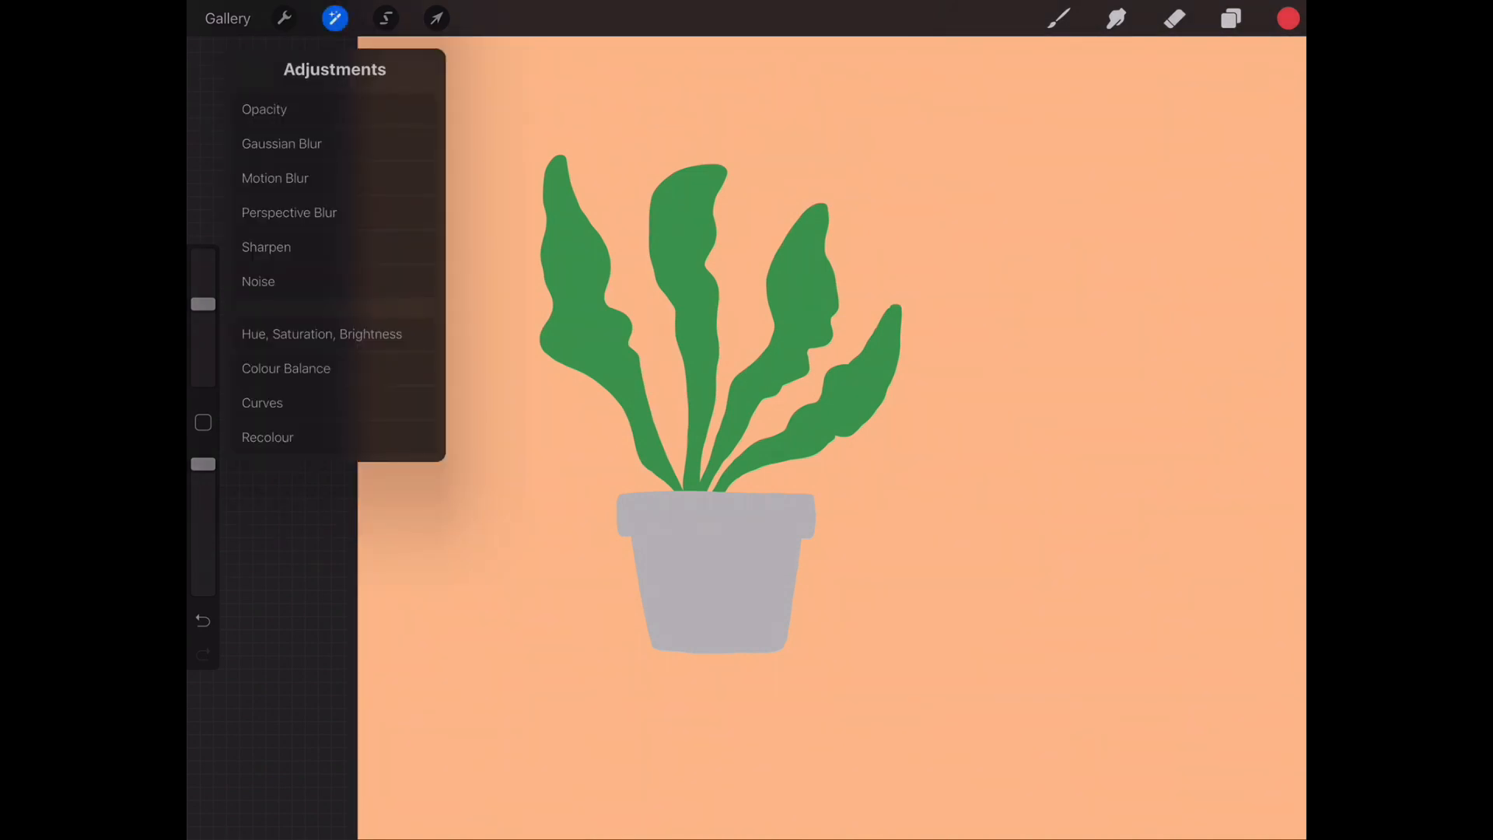
# - Recolour the leaves red, pushing Flood to maximum until the last green leaf turns red
pyautogui.click(267, 437)
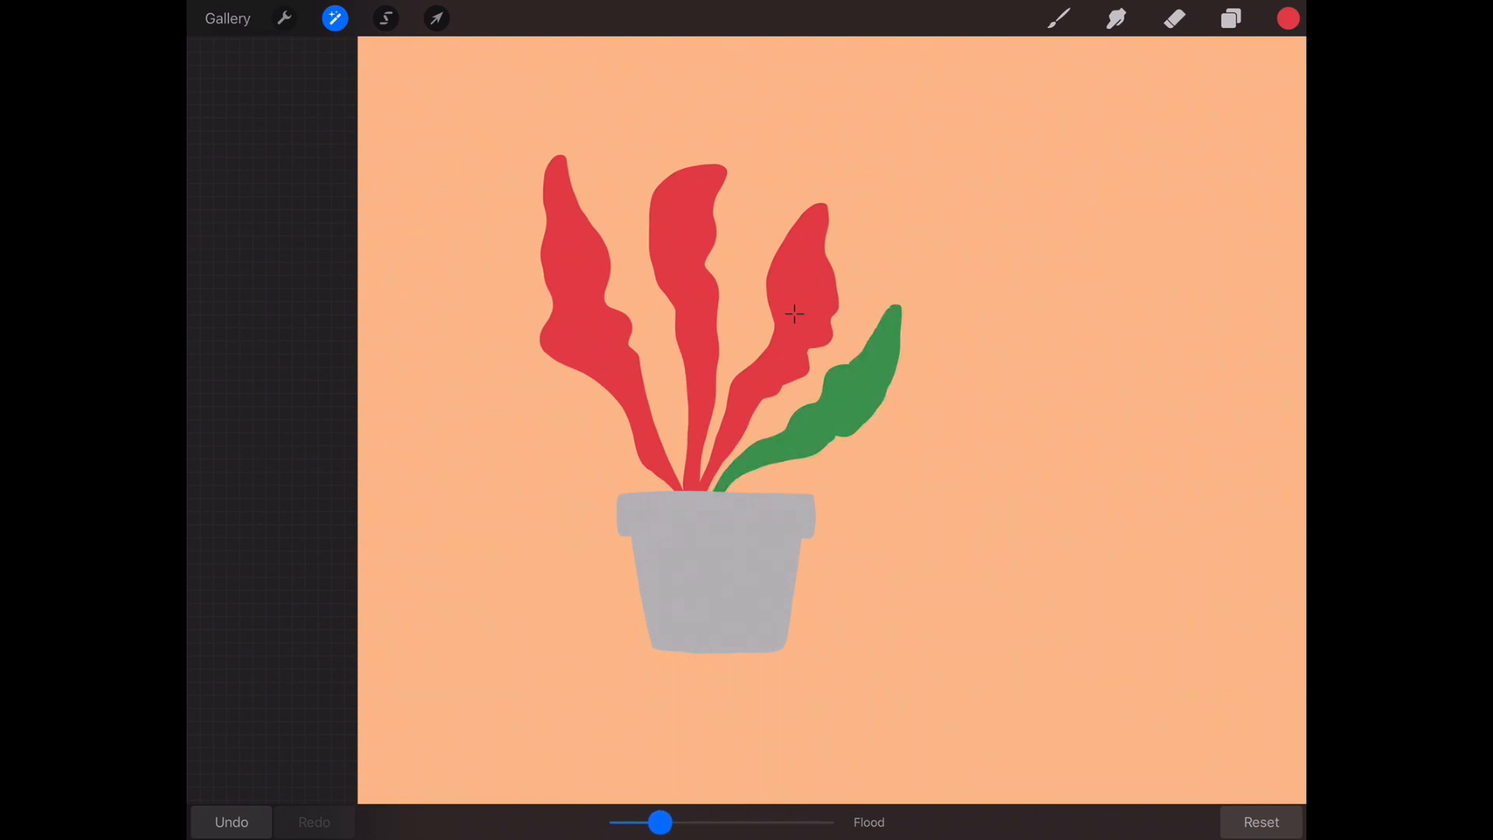
pyautogui.moveTo(662, 822); pyautogui.dragTo(728, 822)
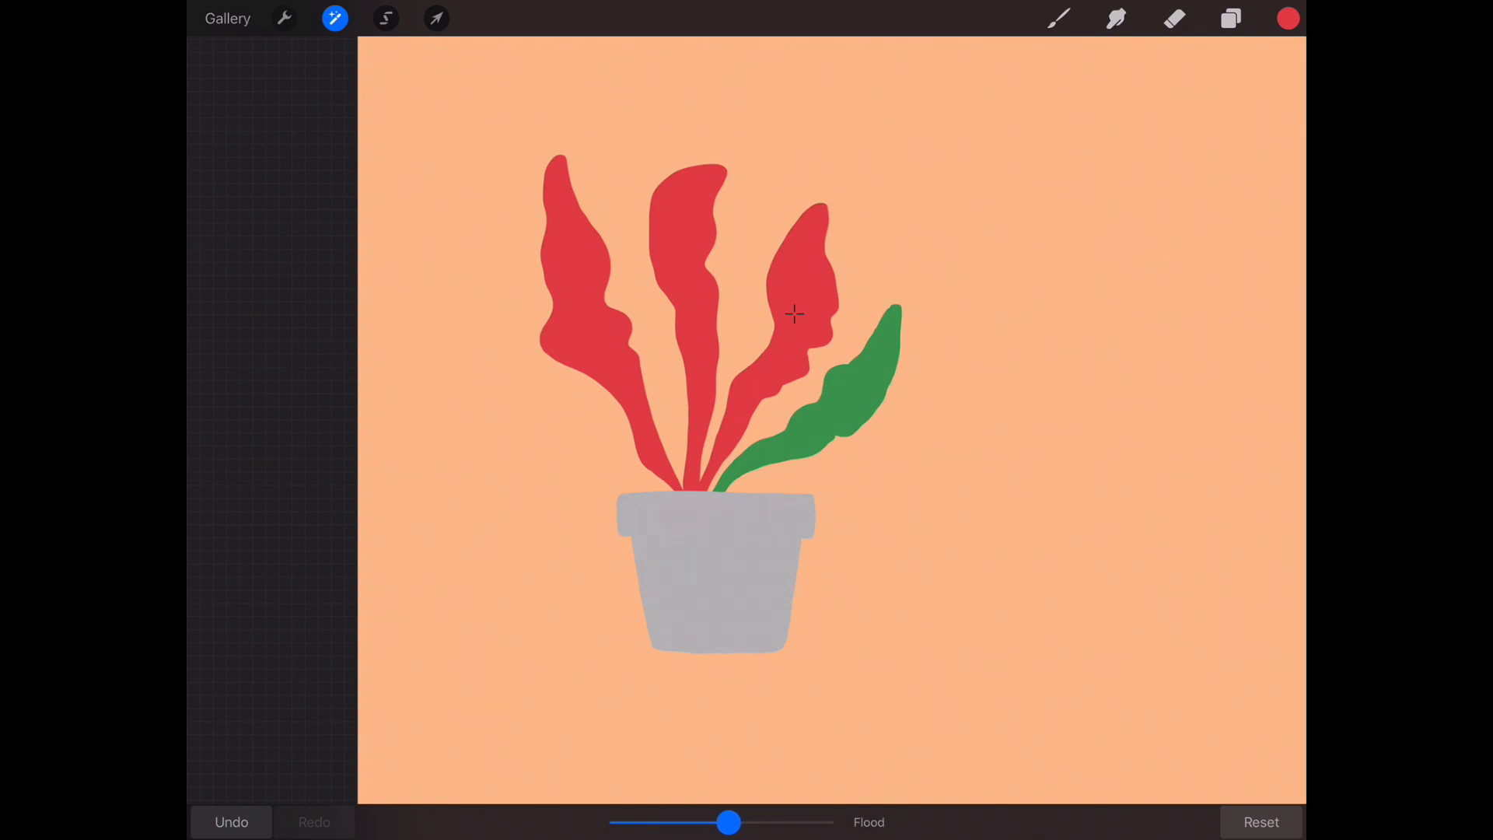
pyautogui.moveTo(729, 822); pyautogui.dragTo(777, 822)
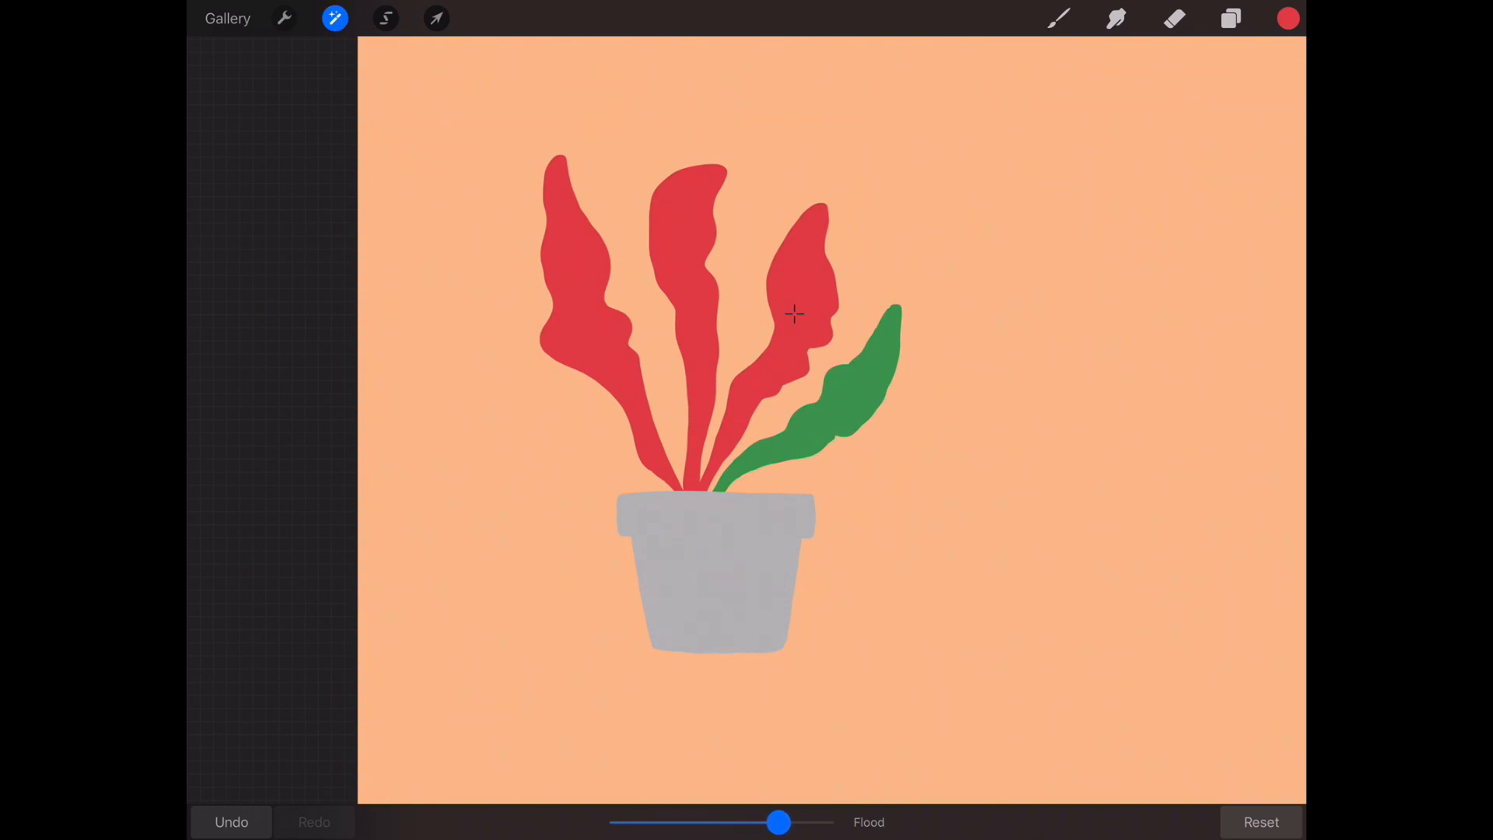
pyautogui.moveTo(780, 822); pyautogui.dragTo(798, 822)
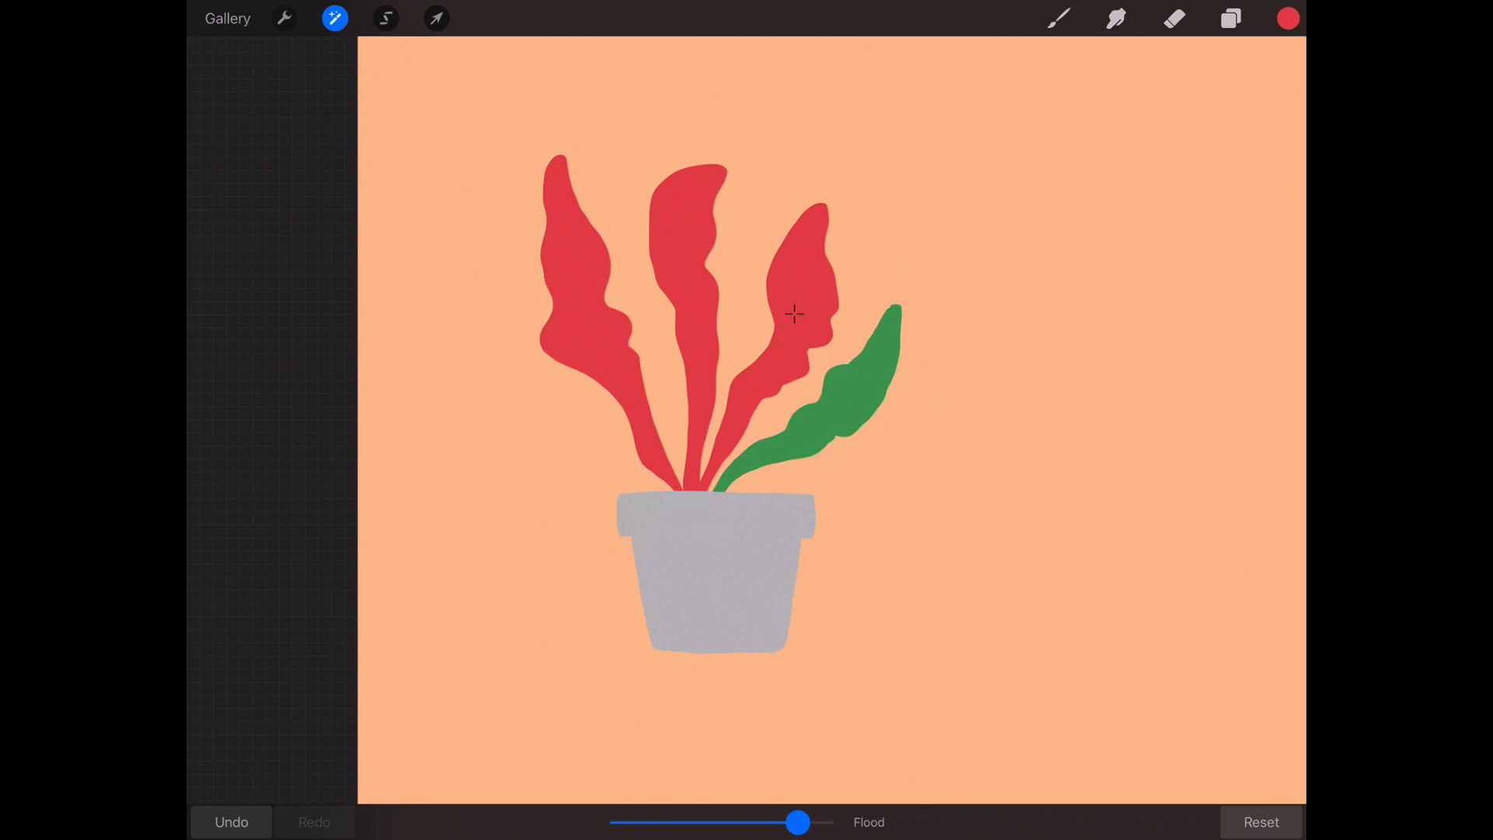
pyautogui.moveTo(798, 822); pyautogui.dragTo(833, 822)
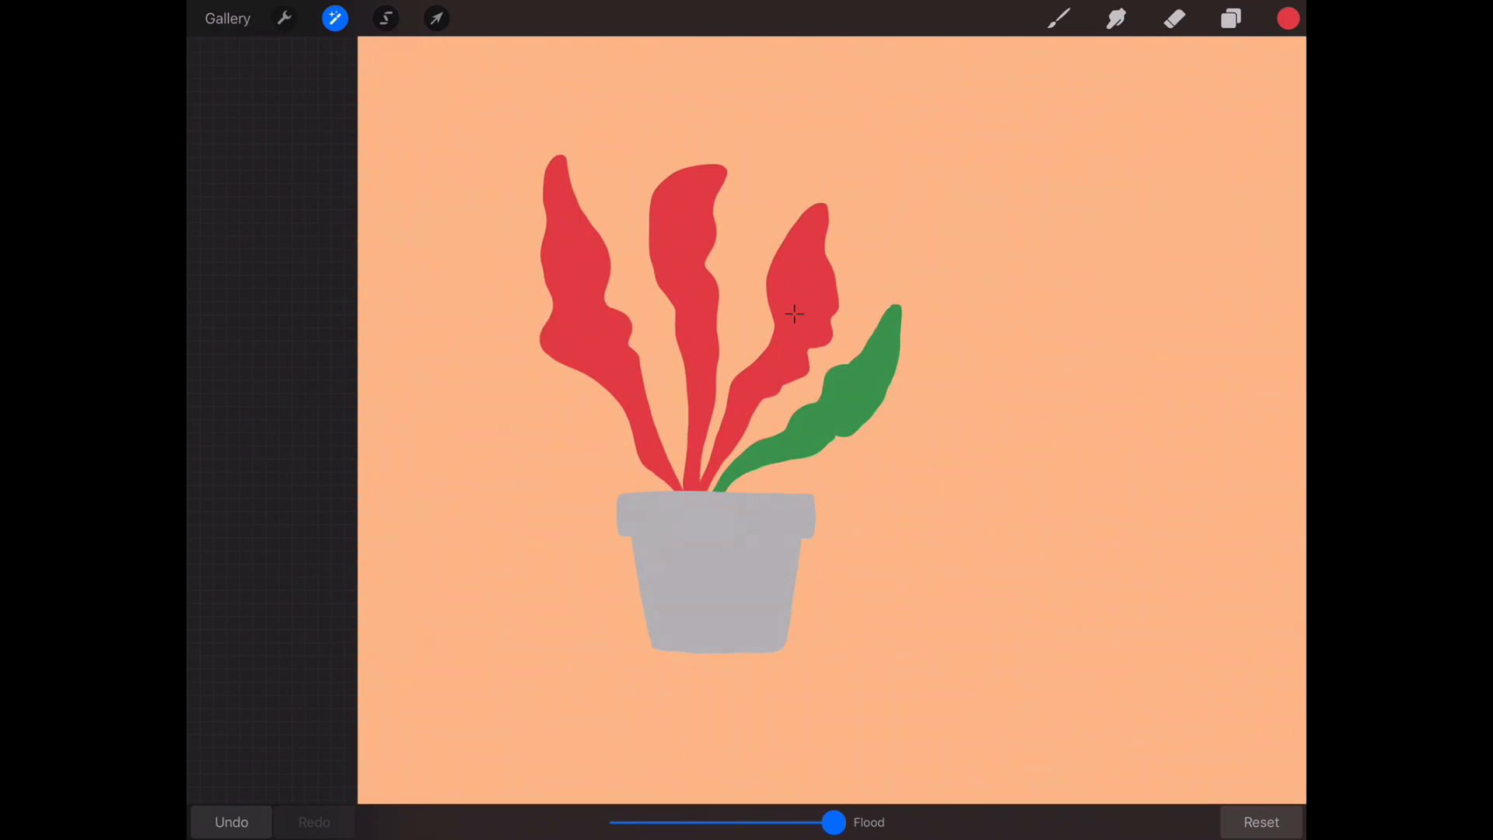
pyautogui.click(838, 400)
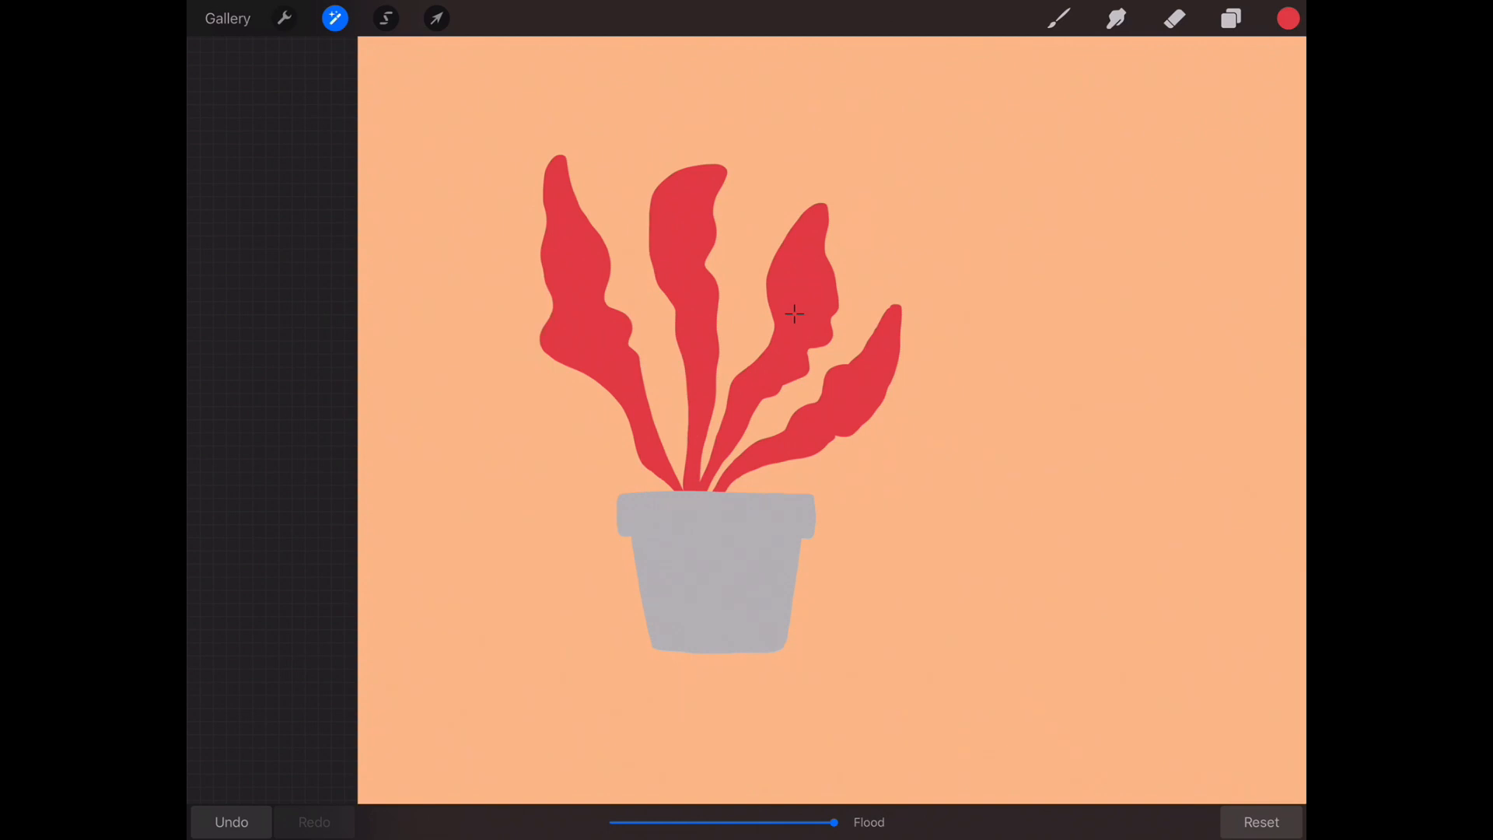
pyautogui.click(1231, 18)
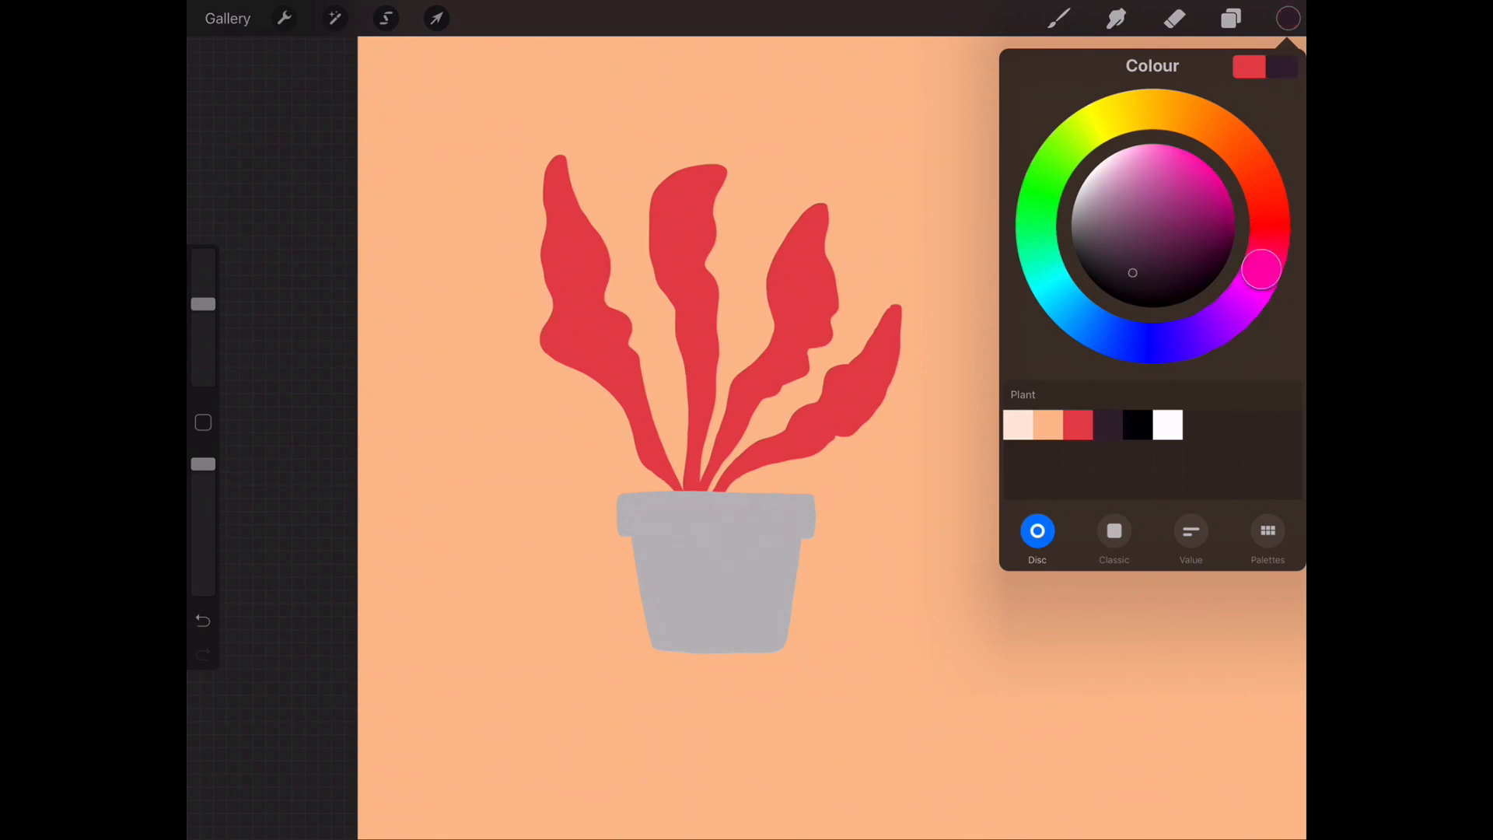
# - Fill the pot body (Layer 1) and rim with dark purple, then lighten it slightly
pyautogui.click(1230, 17)
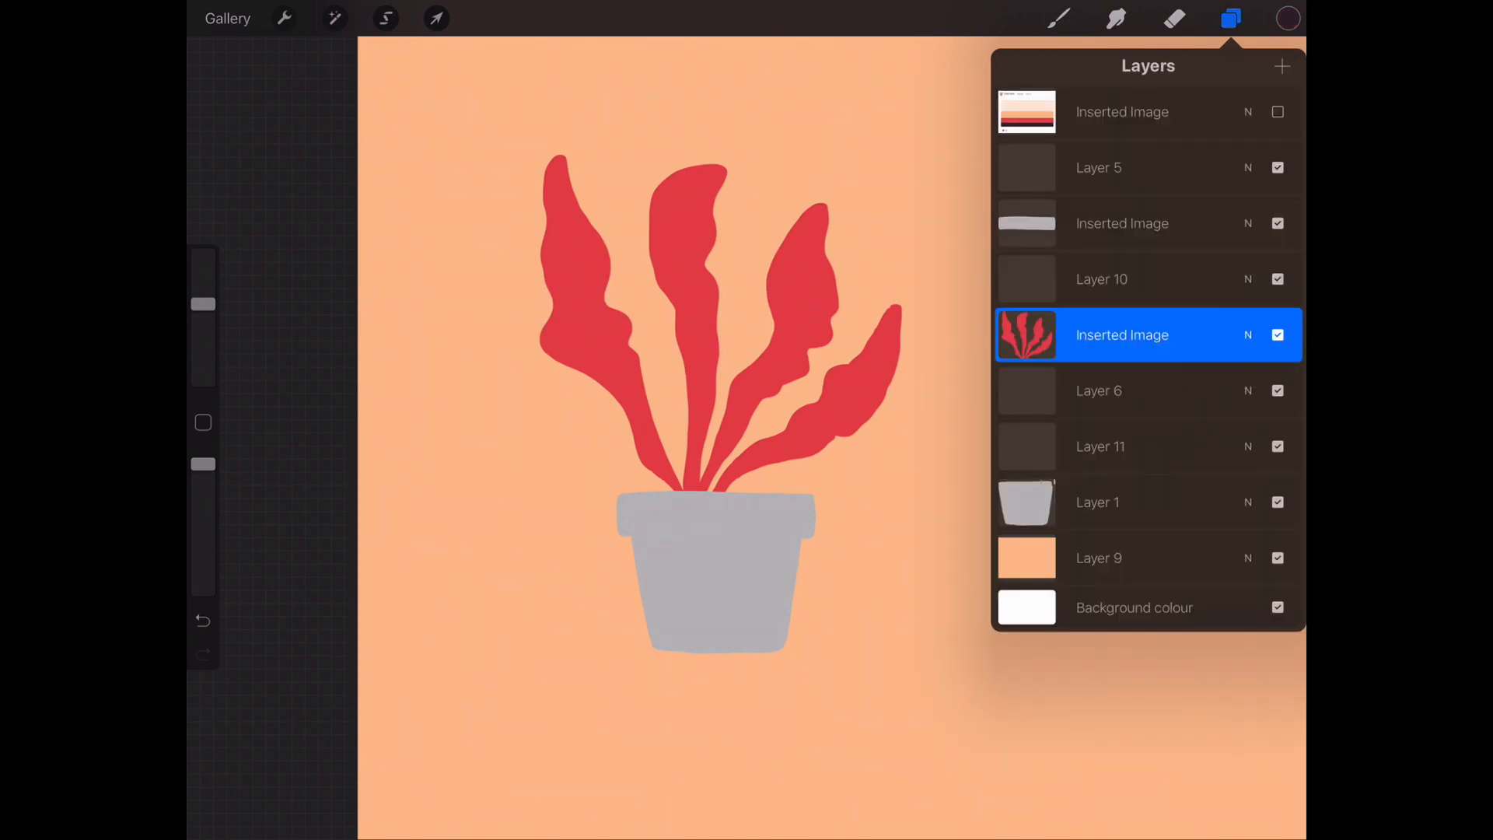
pyautogui.click(335, 17)
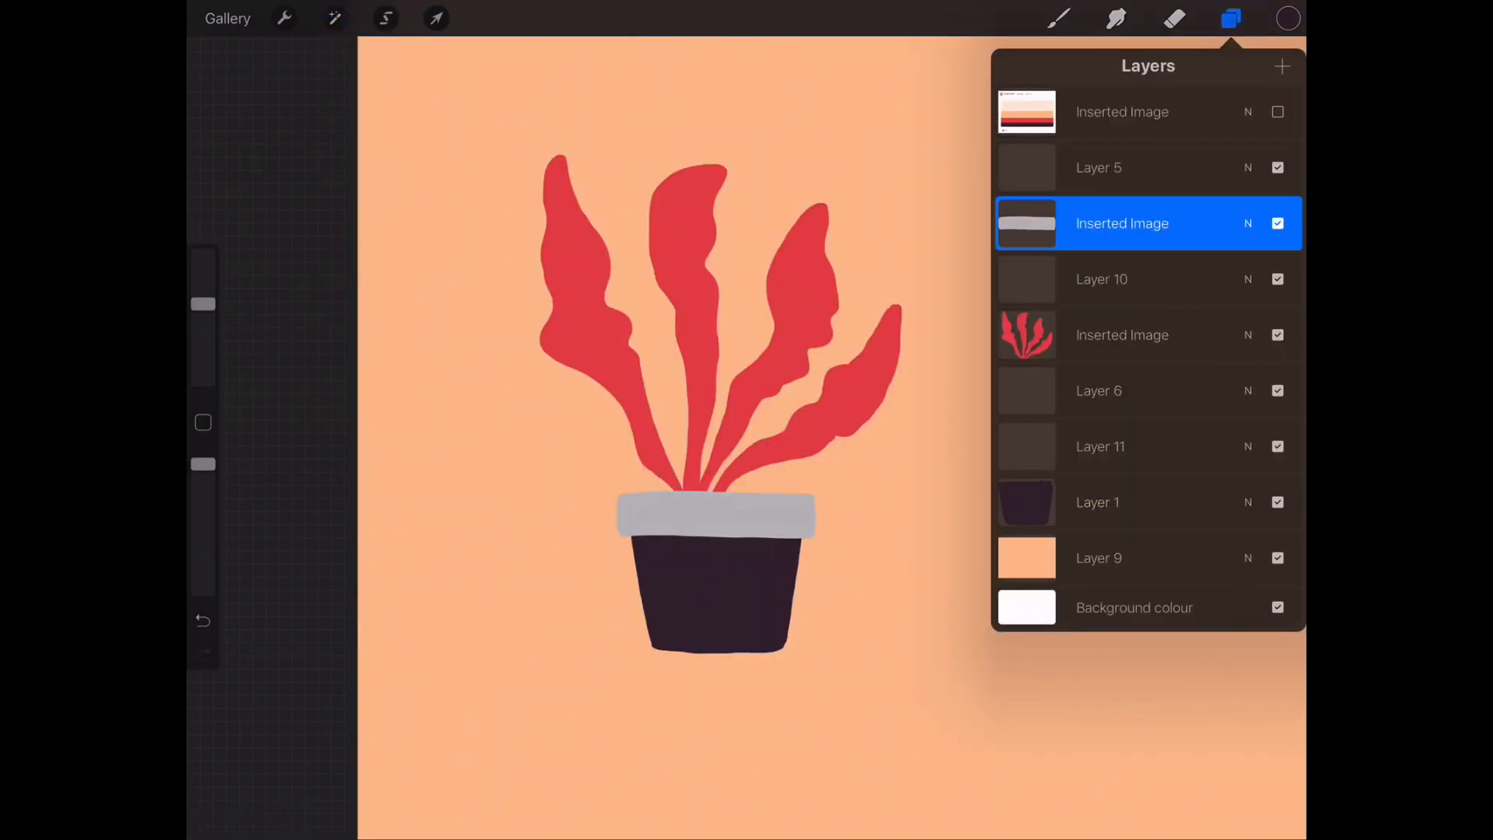
pyautogui.click(335, 18)
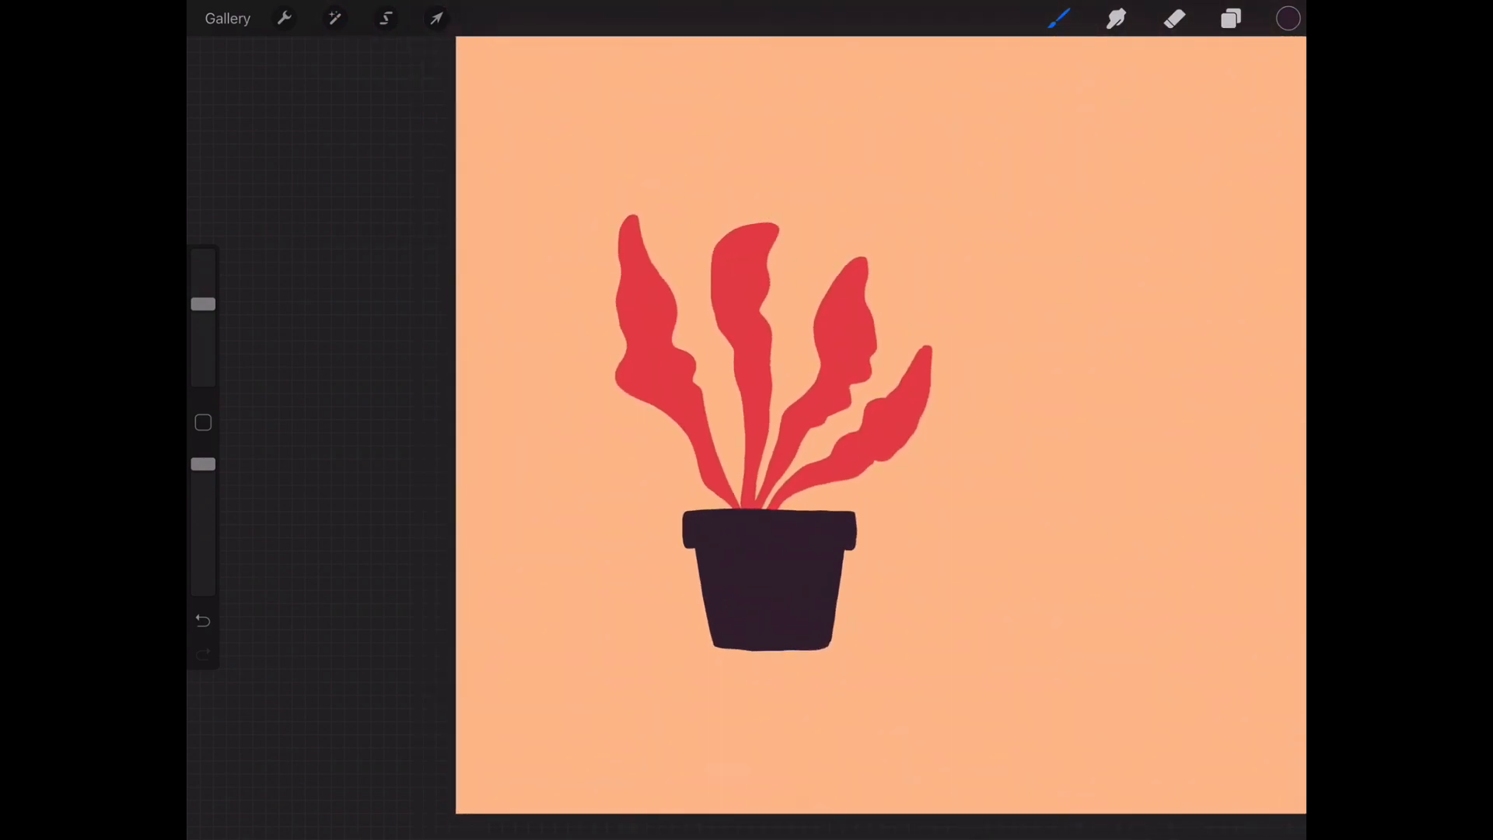
pyautogui.click(1288, 18)
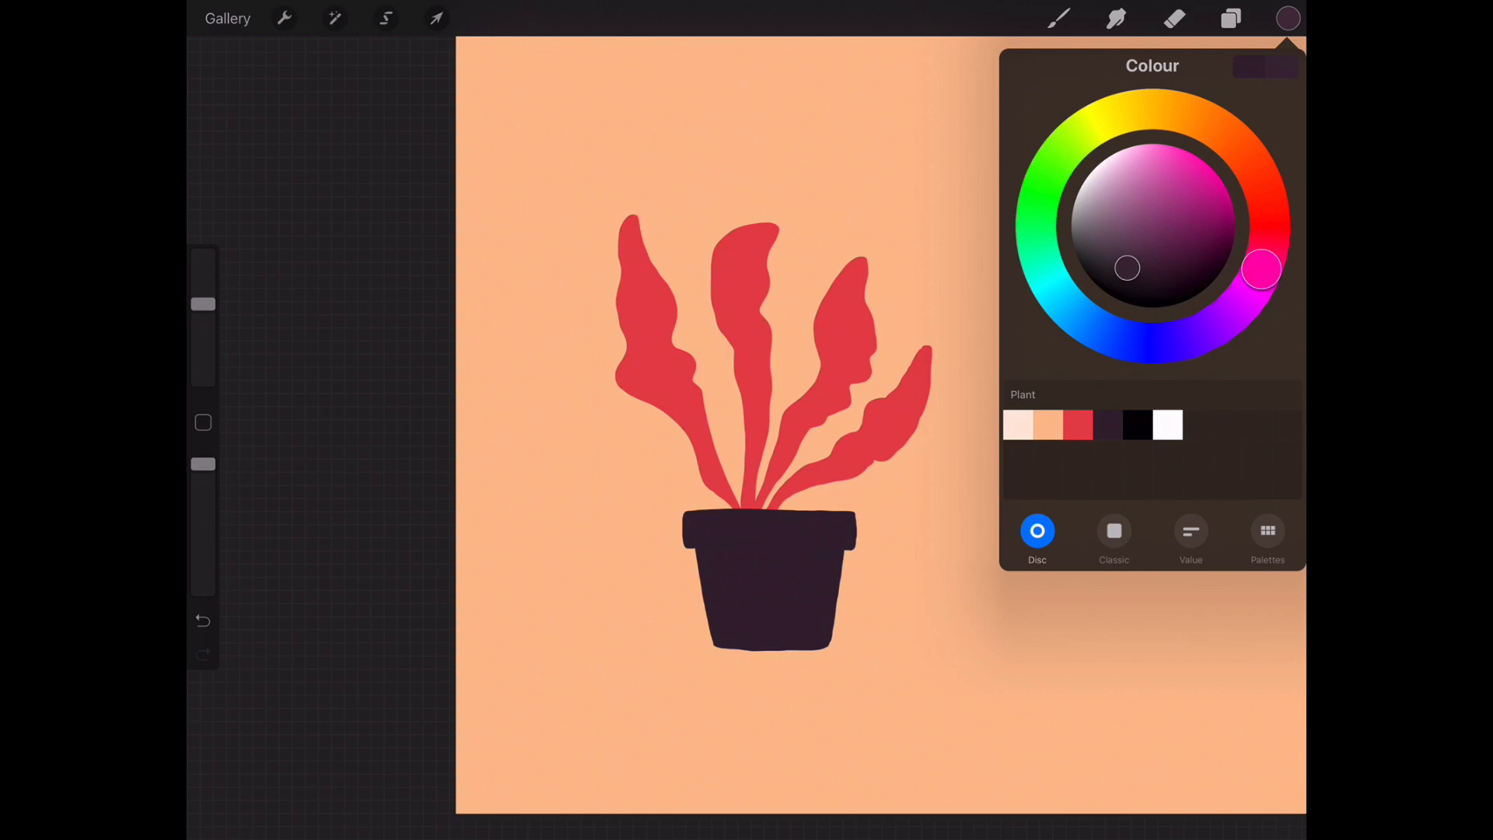
pyautogui.click(1288, 17)
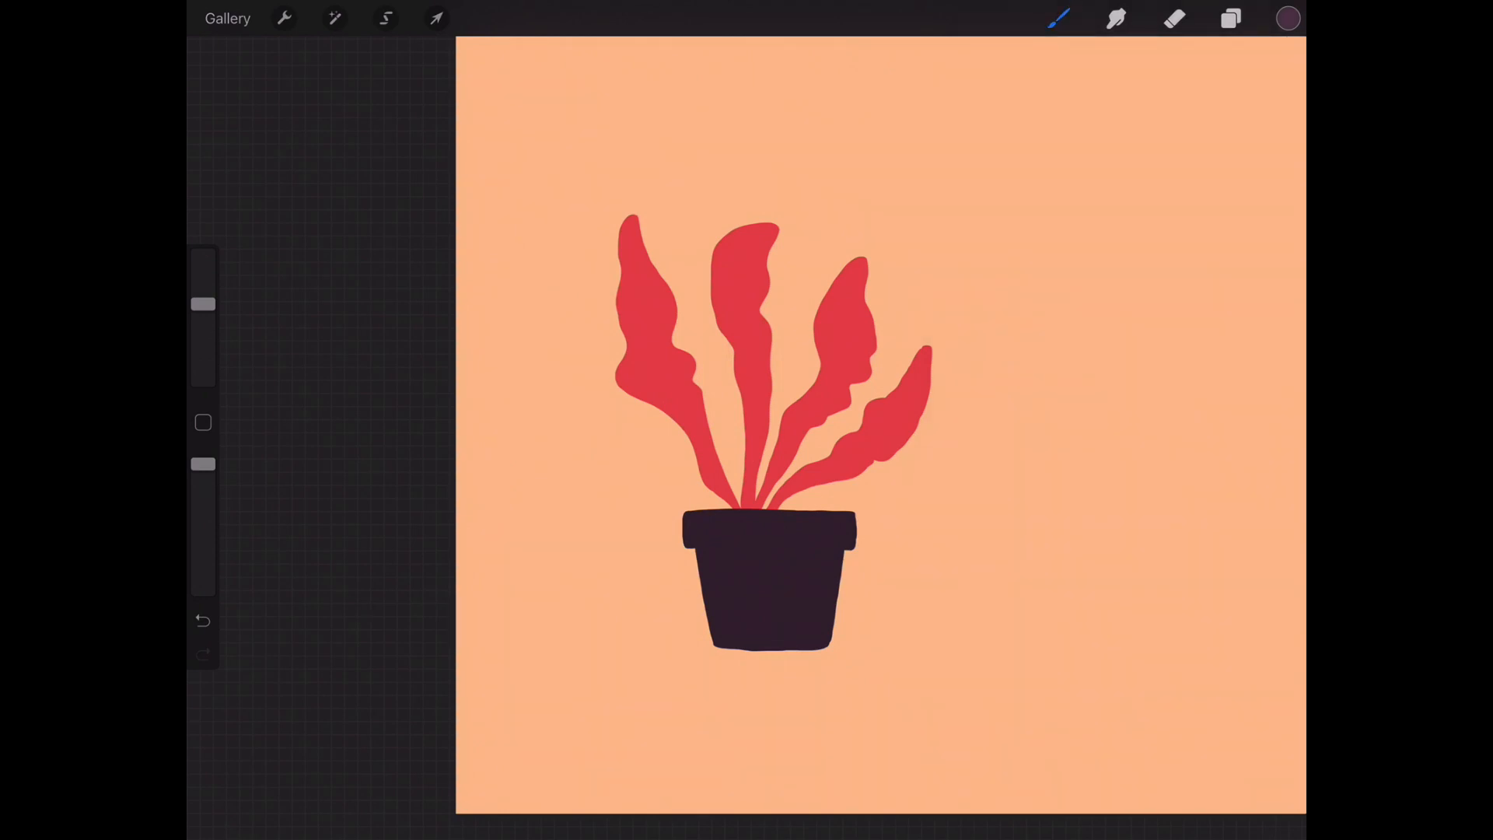
# - Recolour the pot body and rim a lighter purple with Flood at maximum
pyautogui.click(334, 18)
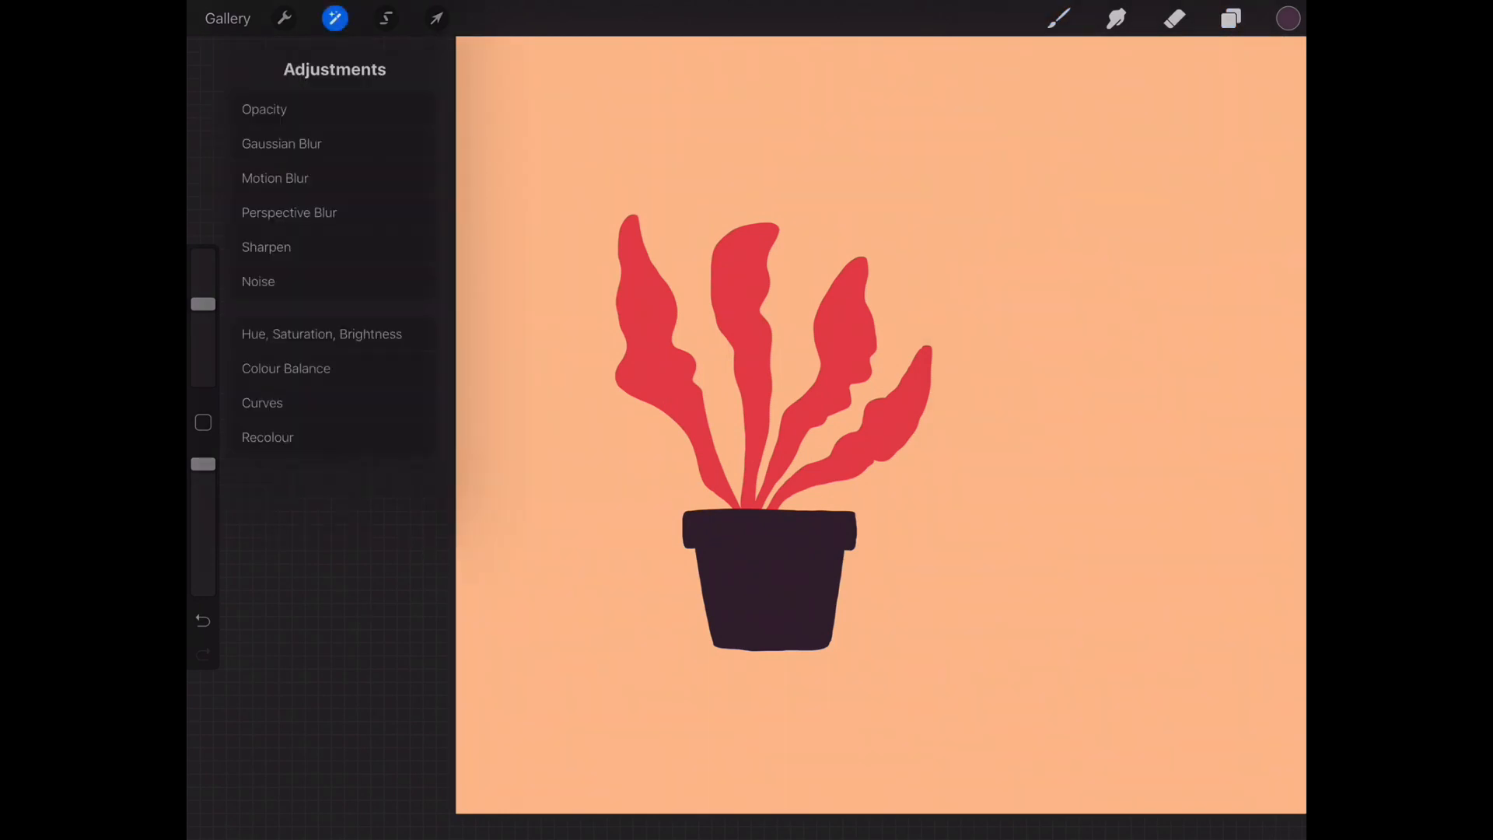
pyautogui.click(267, 437)
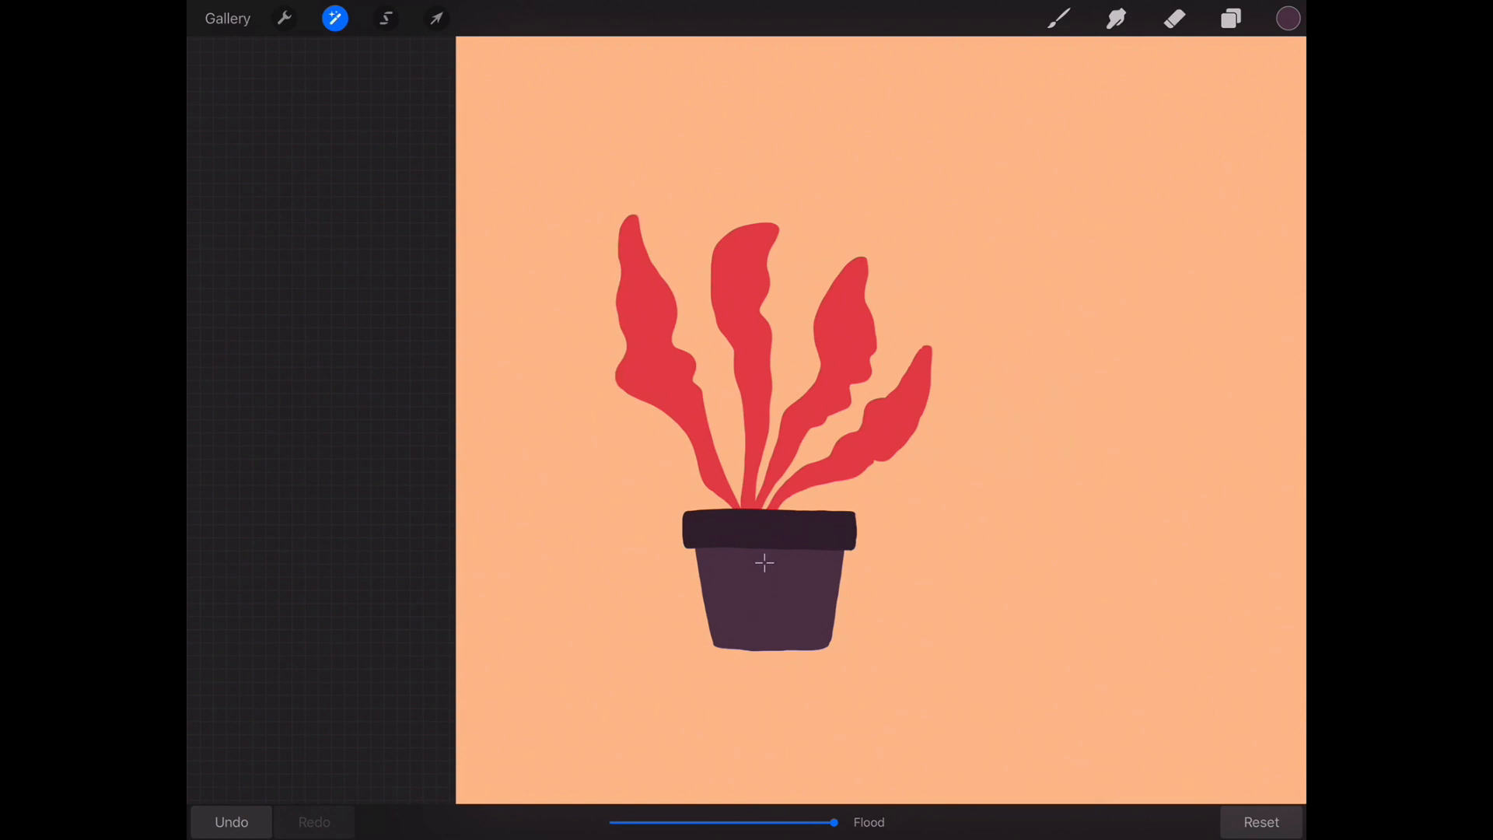
pyautogui.click(335, 17)
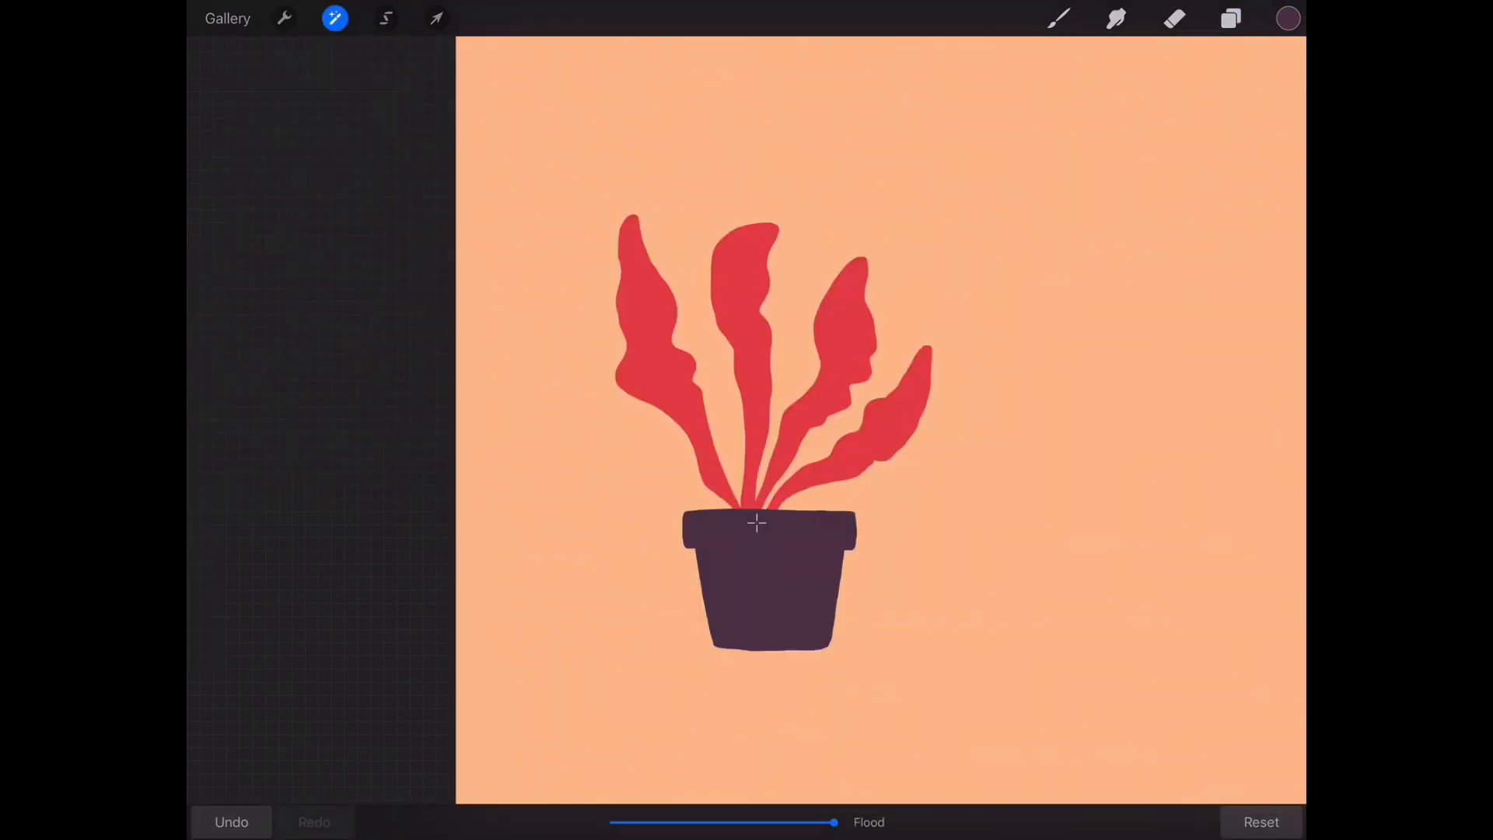
pyautogui.click(1288, 18)
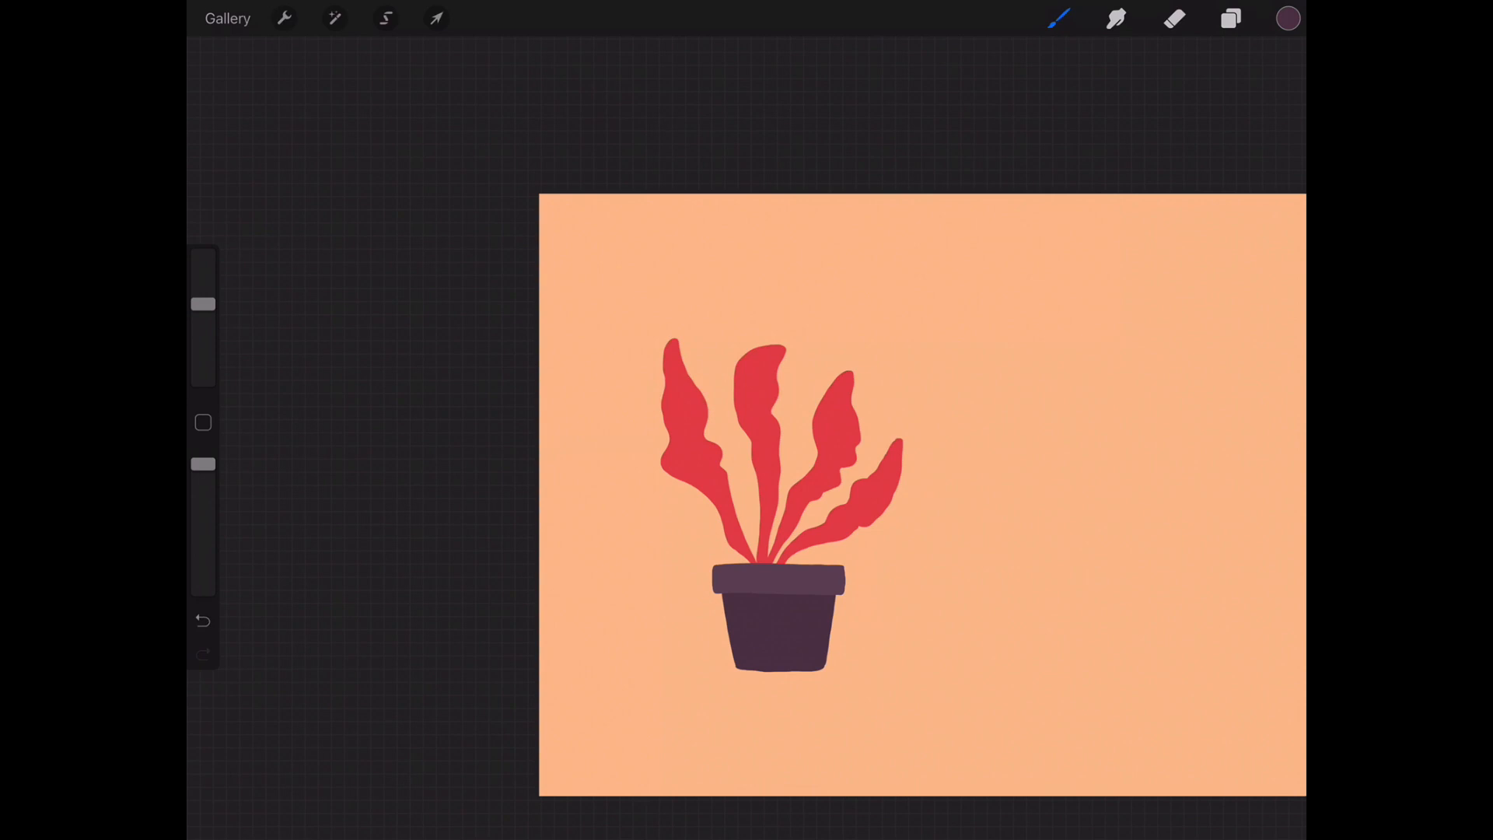
# - Select the leaf layer, paint thin cream veins along all five leaves, then deselect
pyautogui.click(1288, 18)
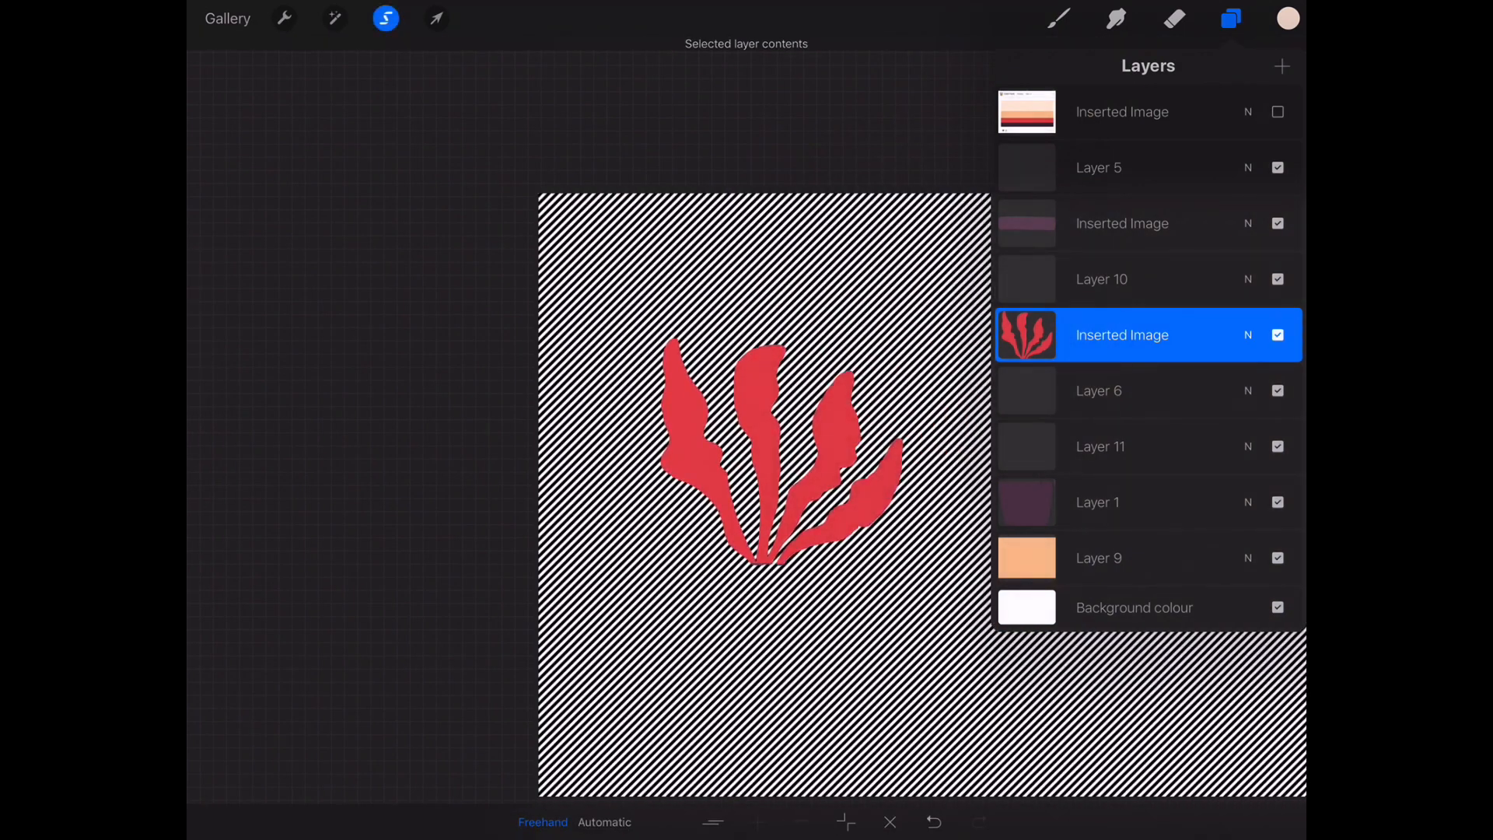
pyautogui.click(1231, 18)
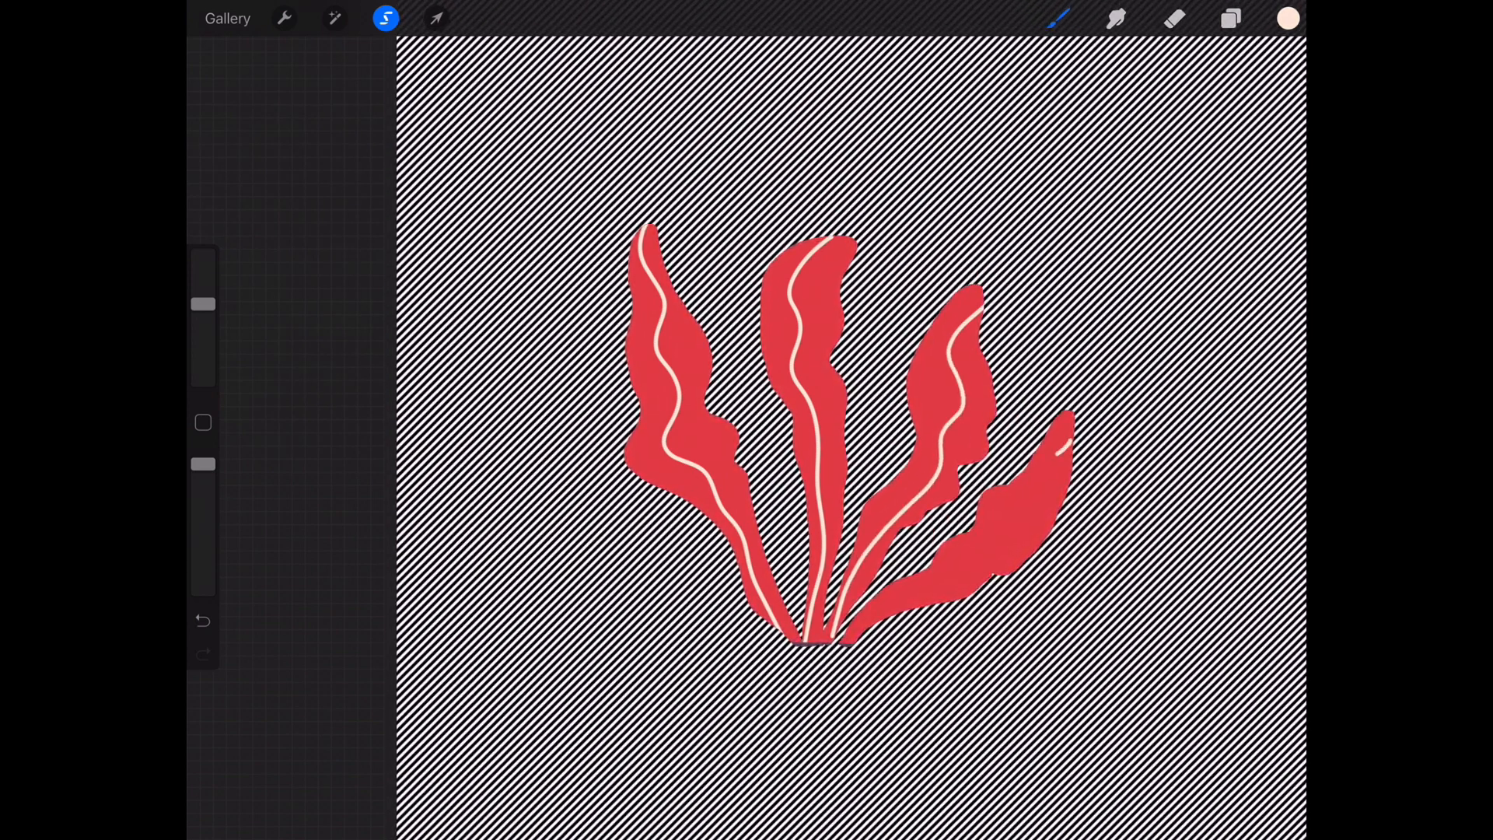
pyautogui.click(437, 18)
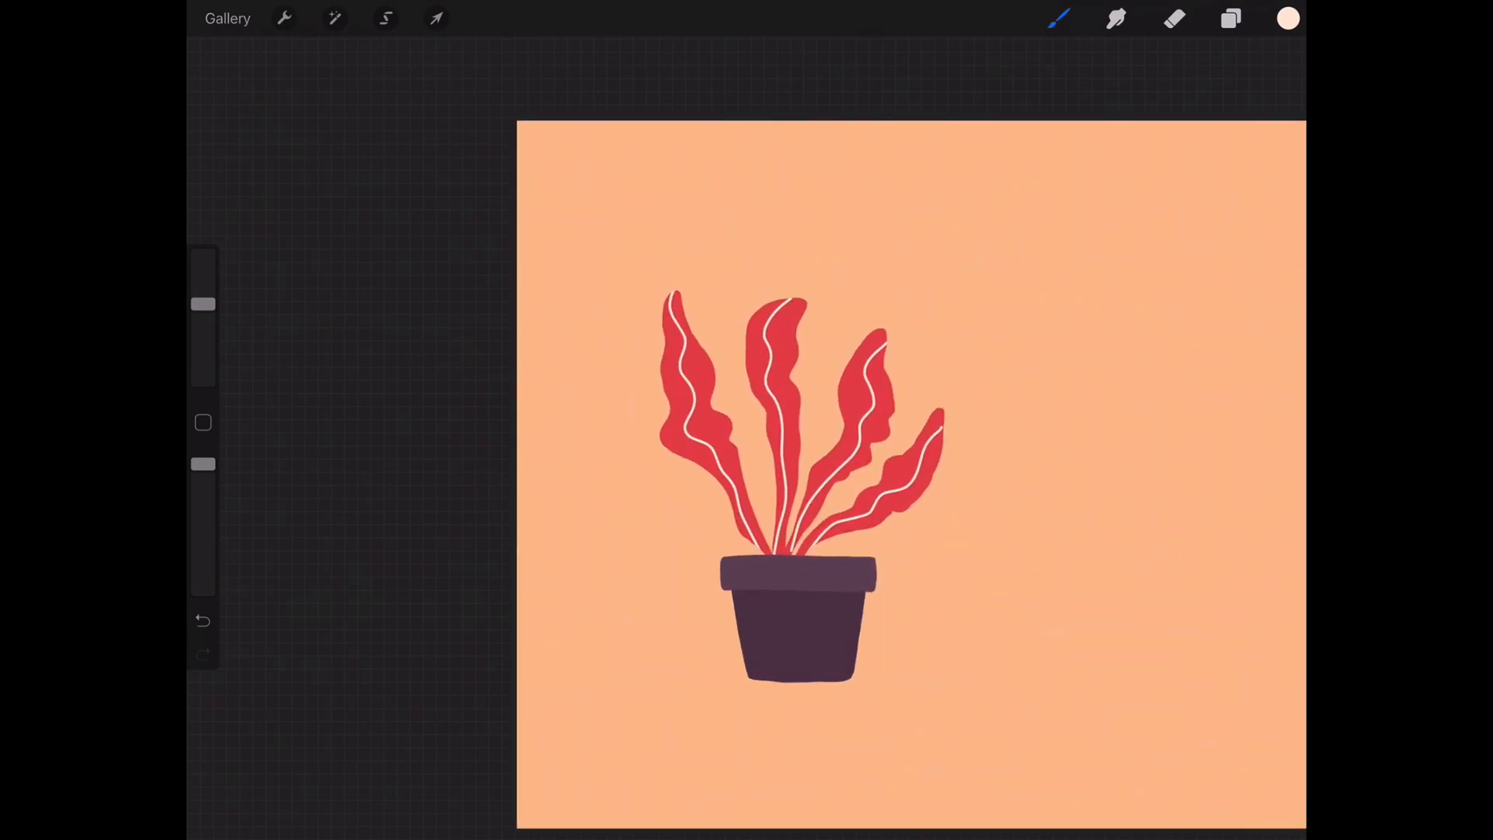
# - Zoom in on the pot and bring up the Plant palette colour choices
pyautogui.click(335, 18)
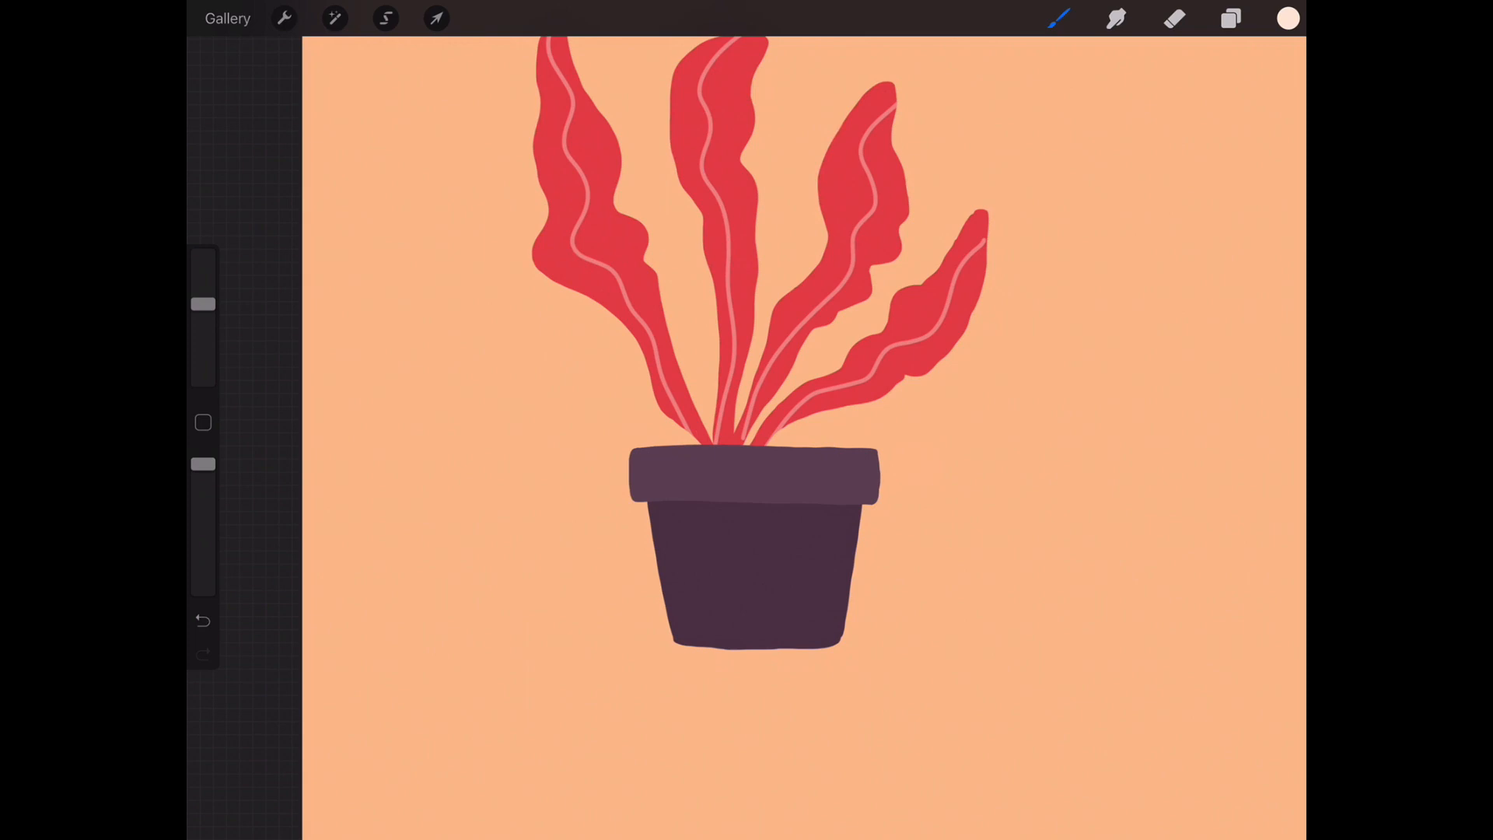
pyautogui.click(1288, 18)
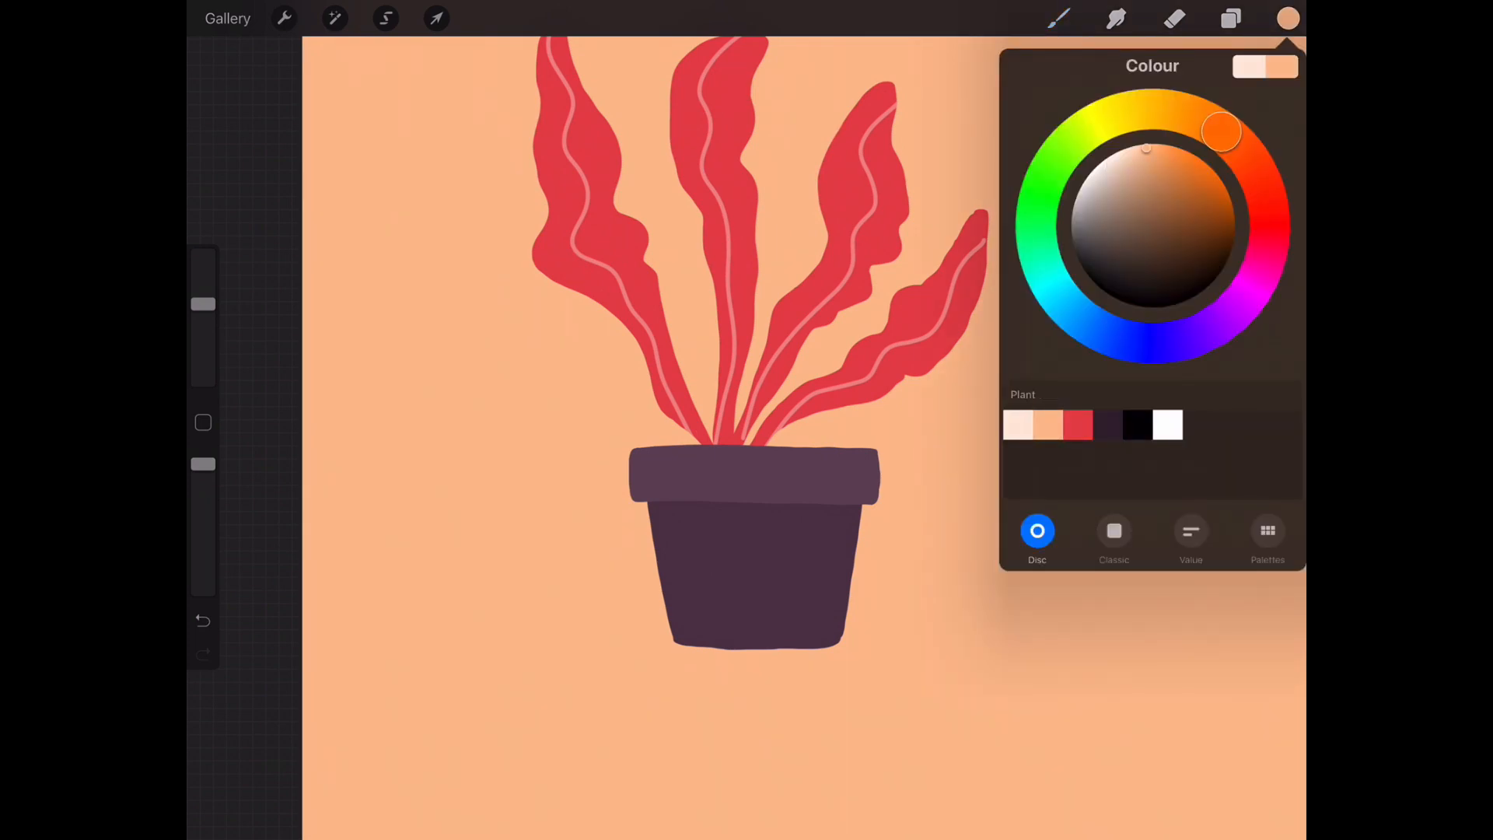
# - Pick a deeper peach and paint it inside the oval shadow under the pot
pyautogui.click(1232, 17)
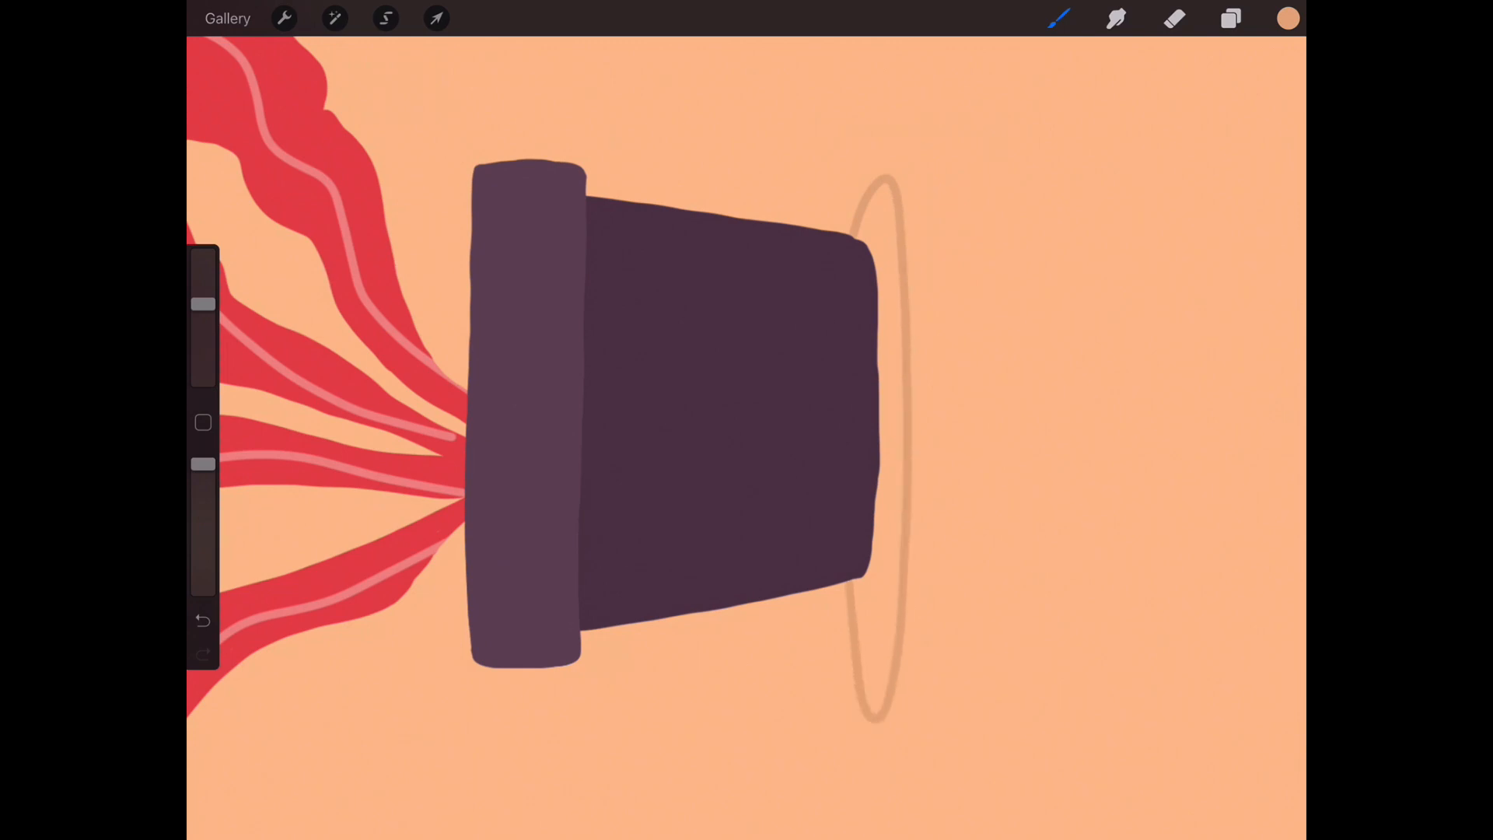
pyautogui.moveTo(886, 314); pyautogui.dragTo(881, 467)
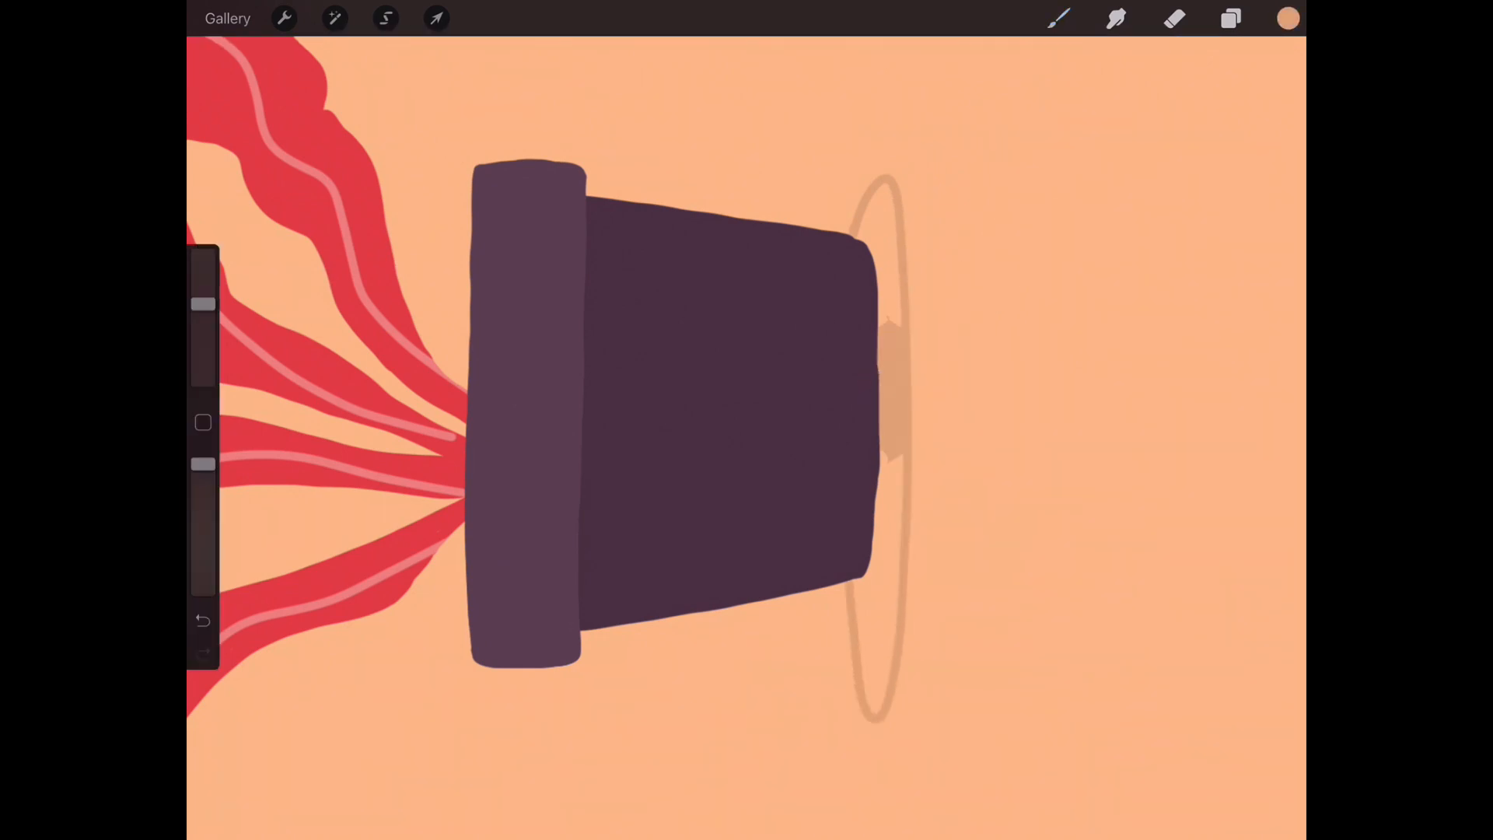